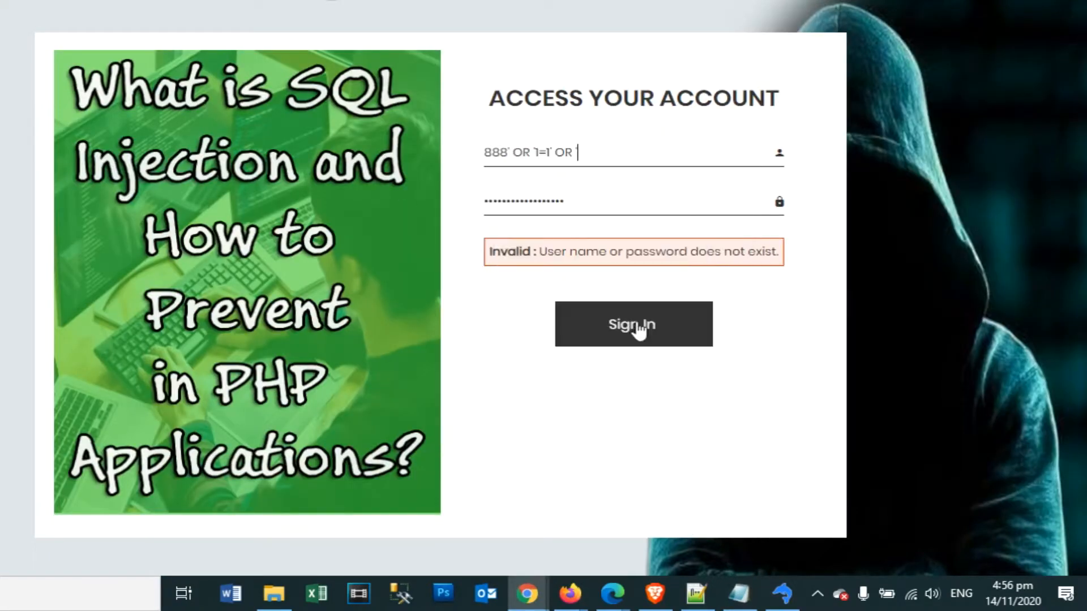
- Sign in twice with the injected username to reach the welcome page, signing out each time
left_click(632, 324)
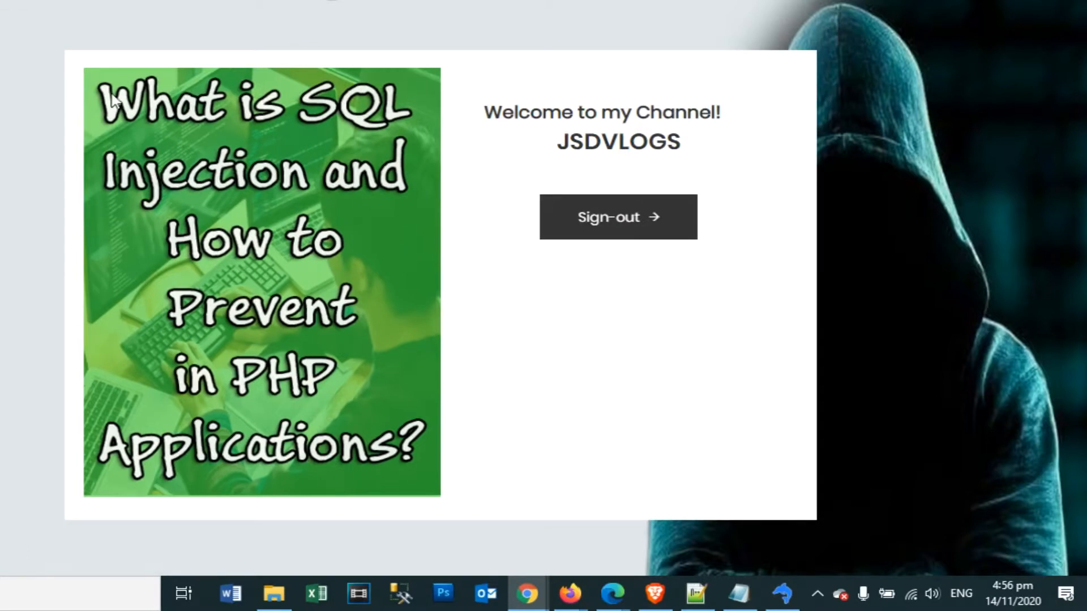
left_click(617, 216)
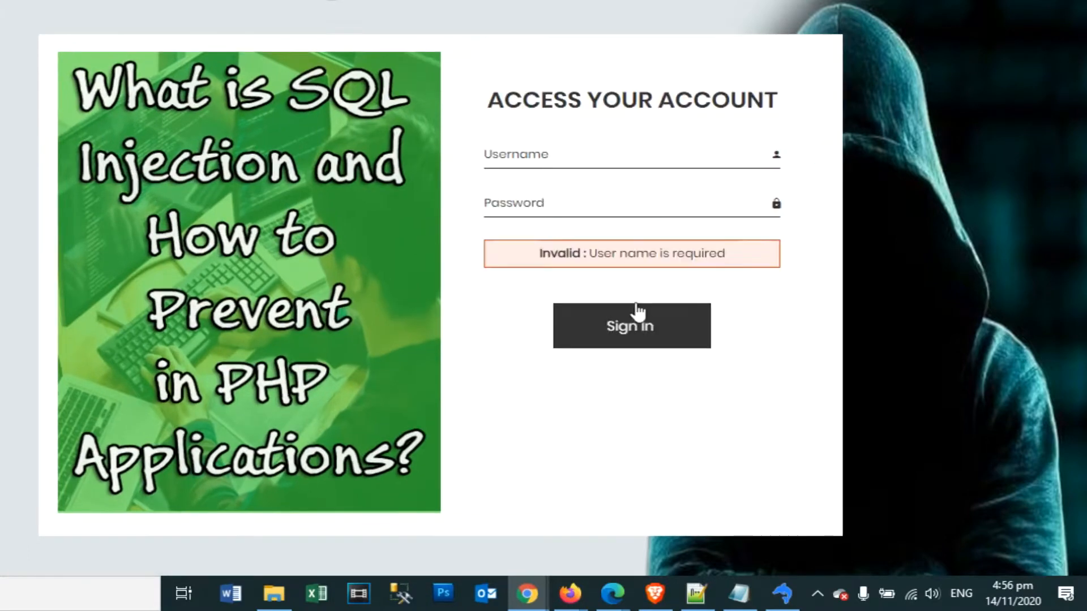
left_click(630, 325)
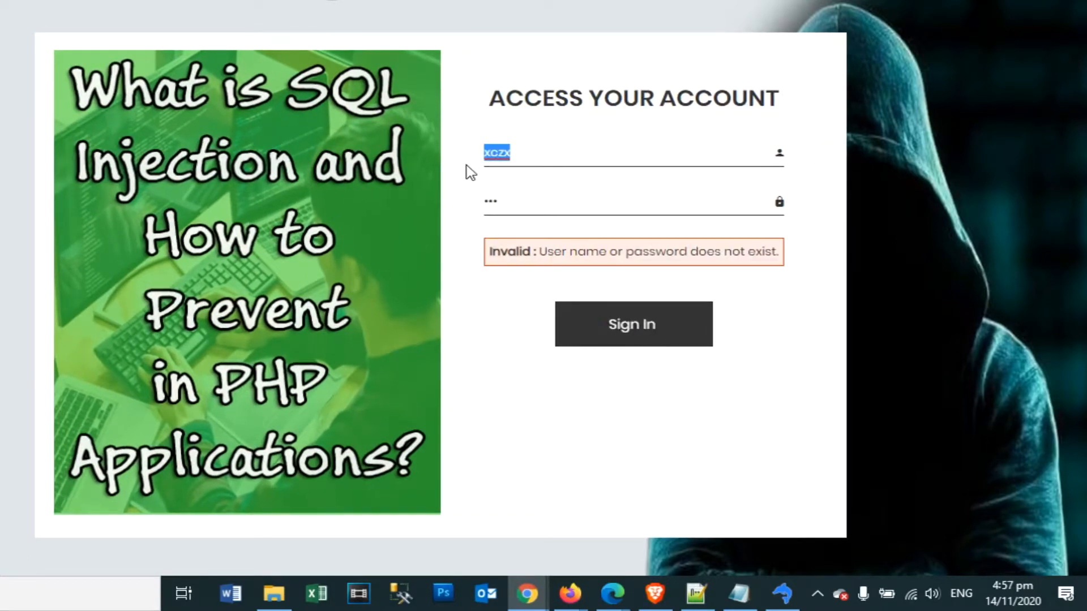
left_click(632, 324)
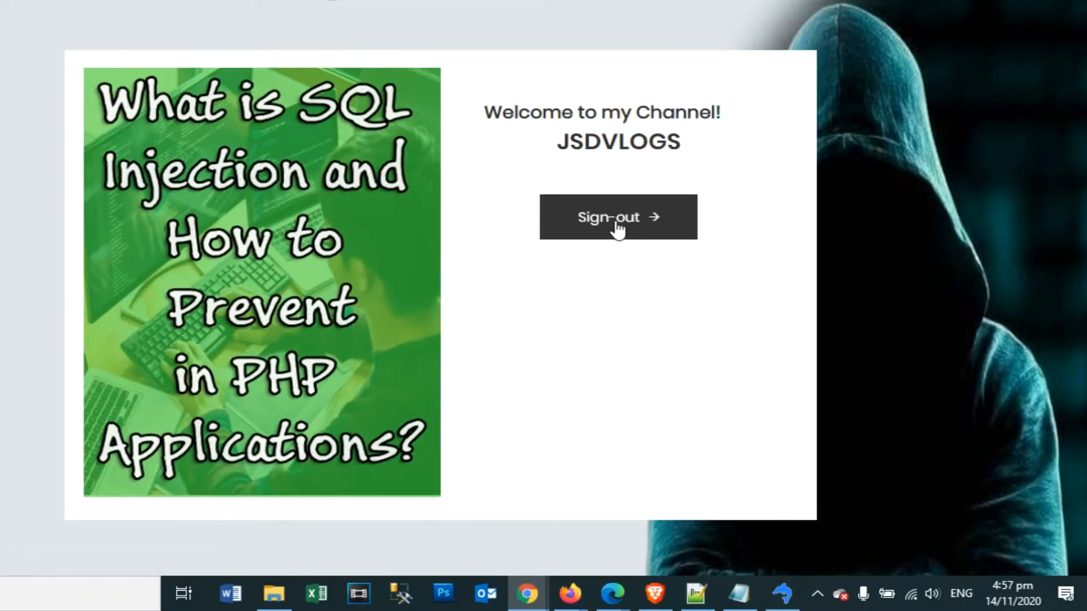
left_click(616, 218)
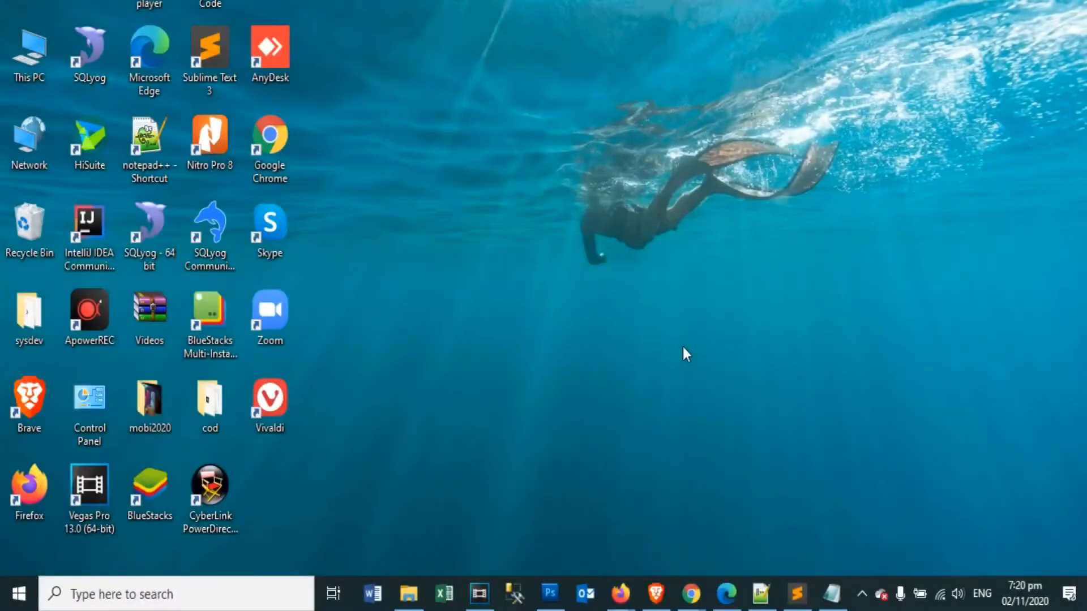
mouse_move(541, 345)
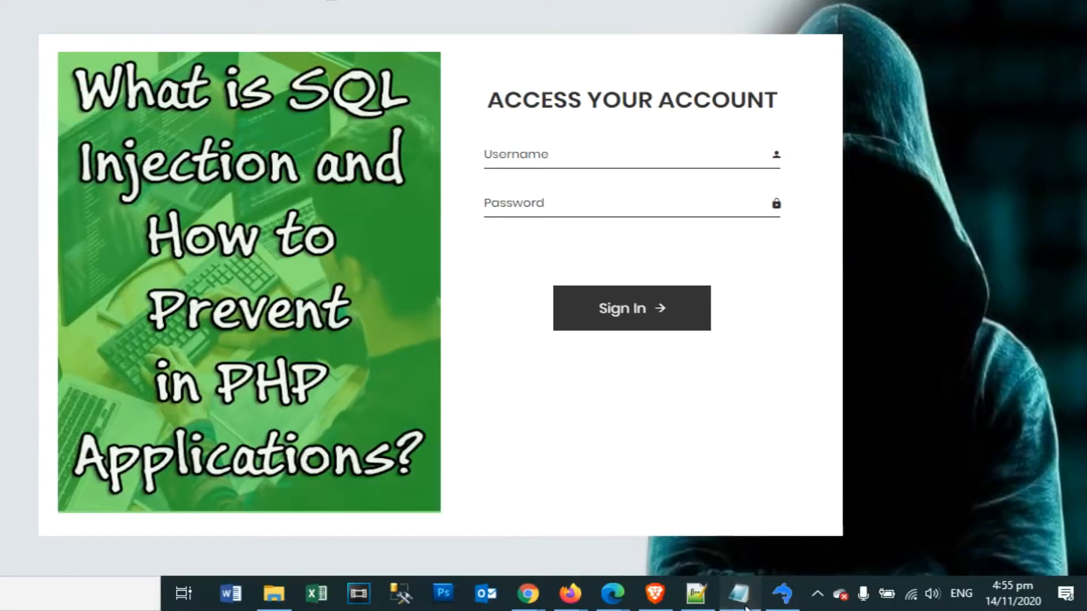
- Fill the Username field with the quote-and-OR injection string and a password, then Sign In
left_click(740, 594)
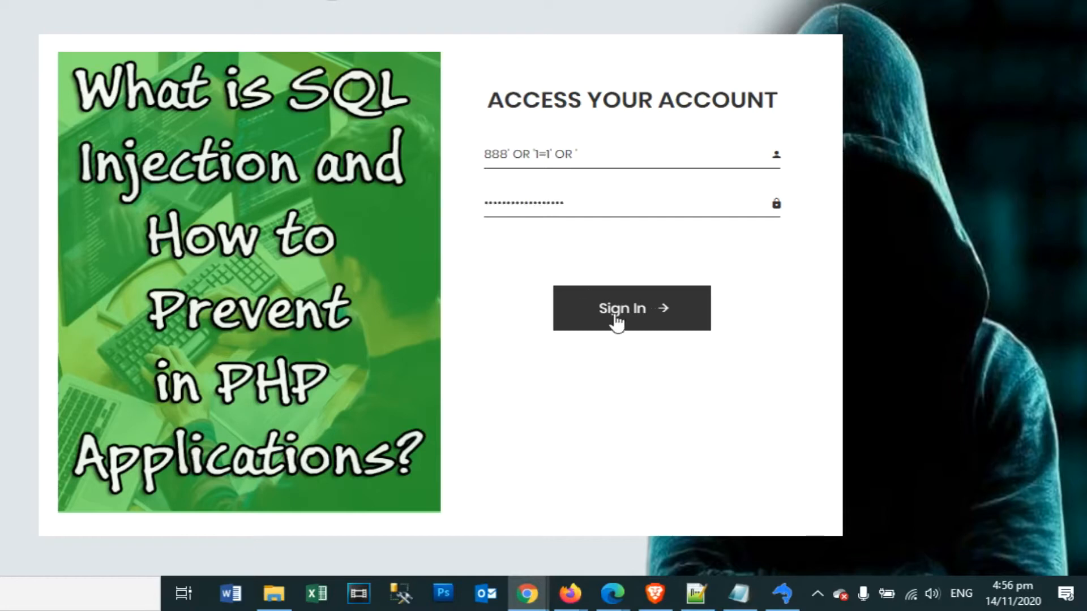
left_click(631, 308)
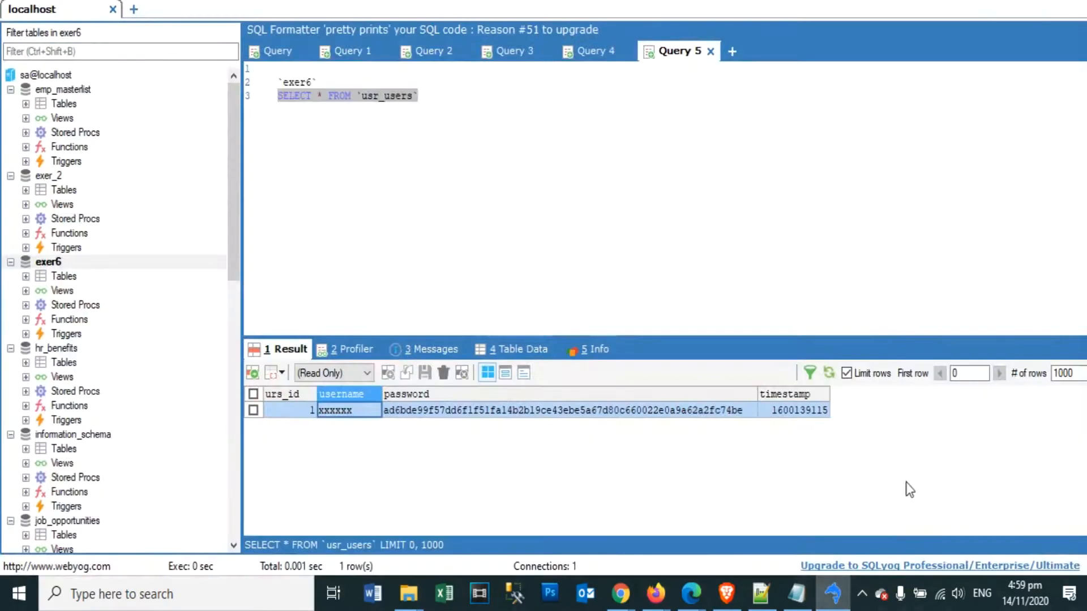
- Add the SELECT COUNT(*) login-check queries and run the OR '1'='1' one, returning matchedCount 1
left_click(280, 394)
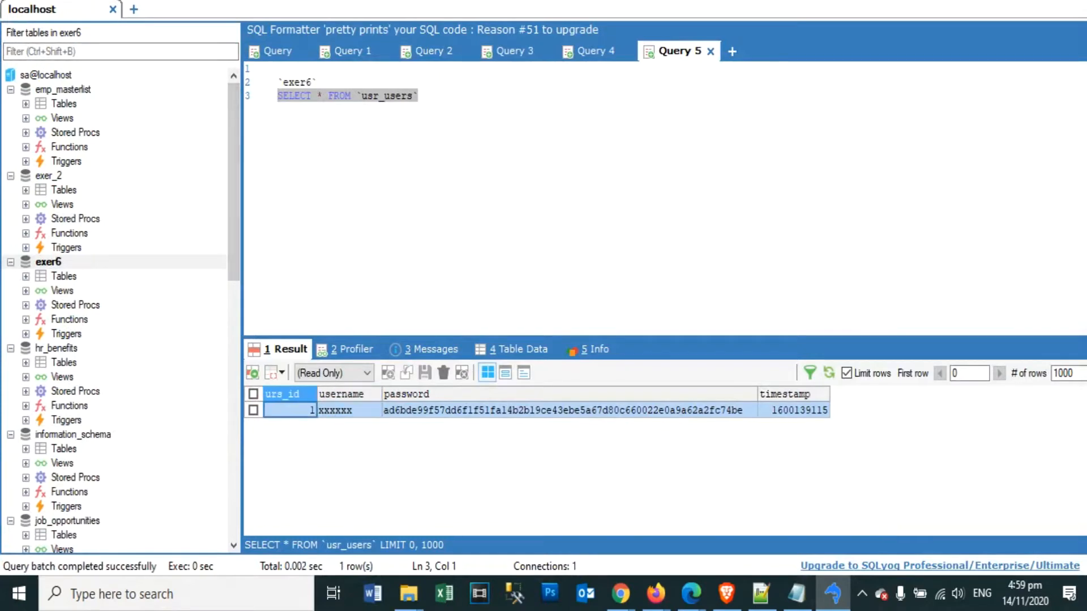
mouse_move(783, 425)
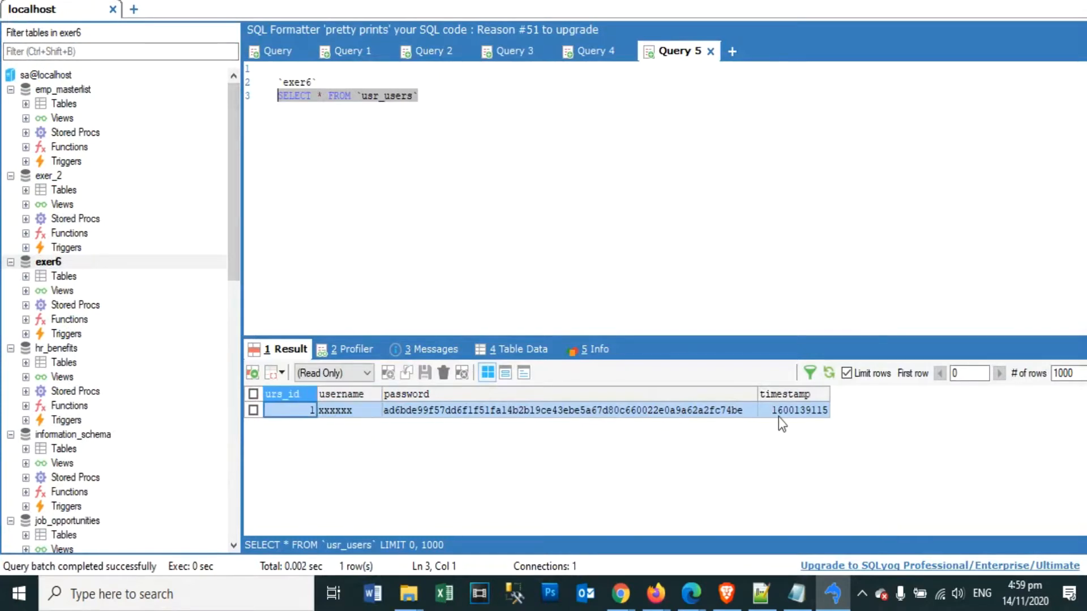
left_click(533, 188)
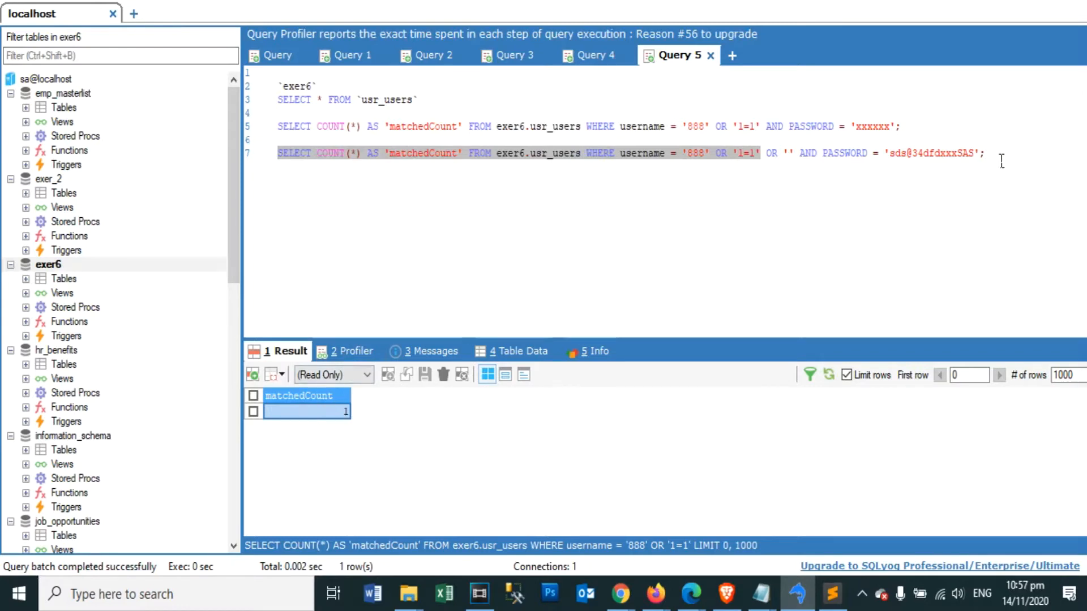
- Edit the second COUNT query to test the condition with and without OR ''
left_click(284, 153)
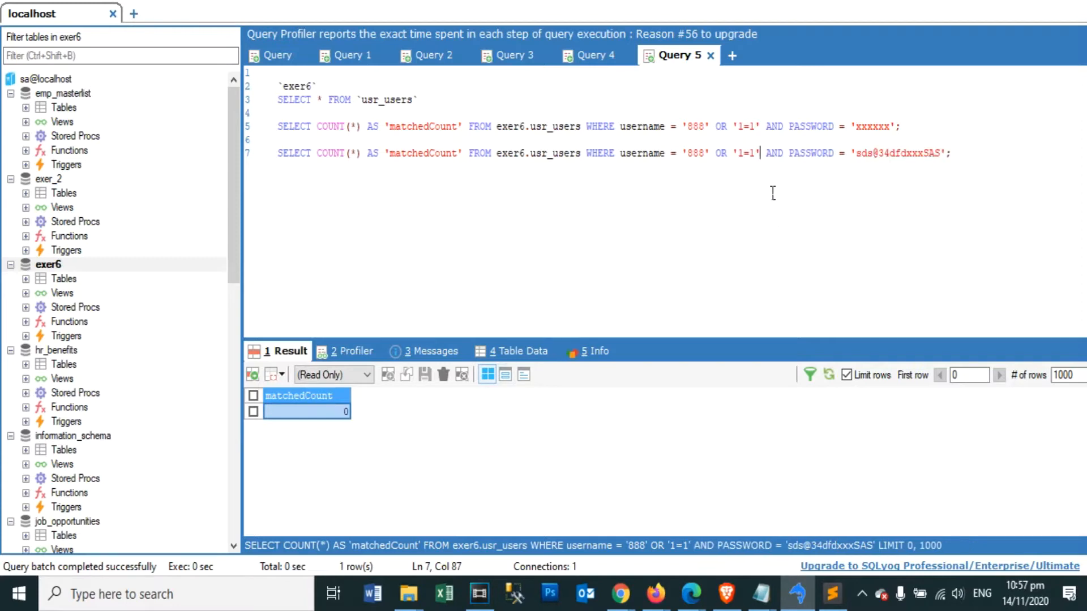
type("OR '")
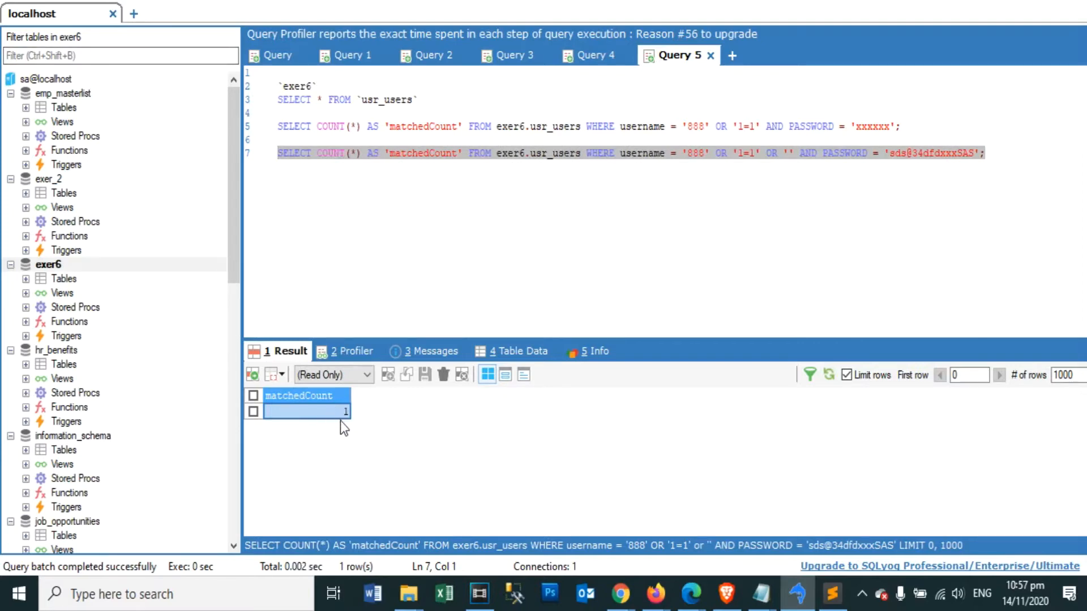
mouse_move(792, 164)
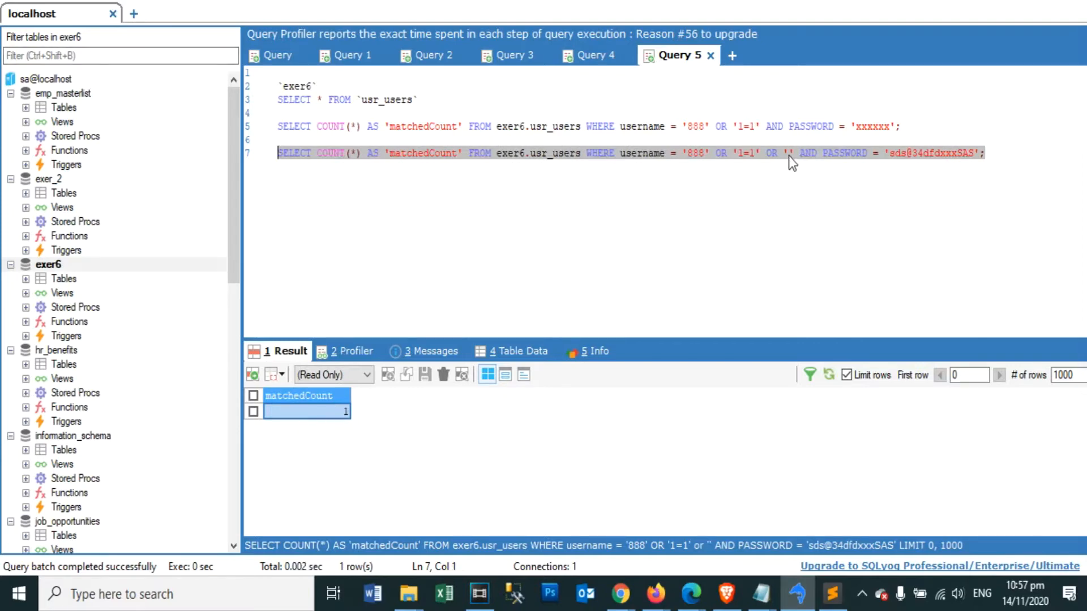
left_click(786, 153)
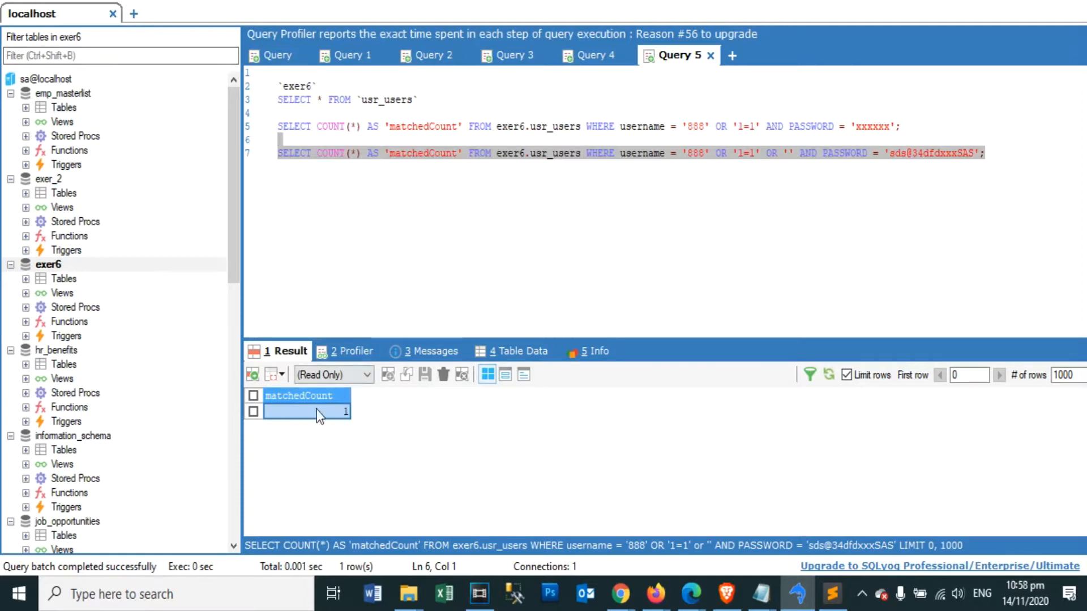
left_click(984, 152)
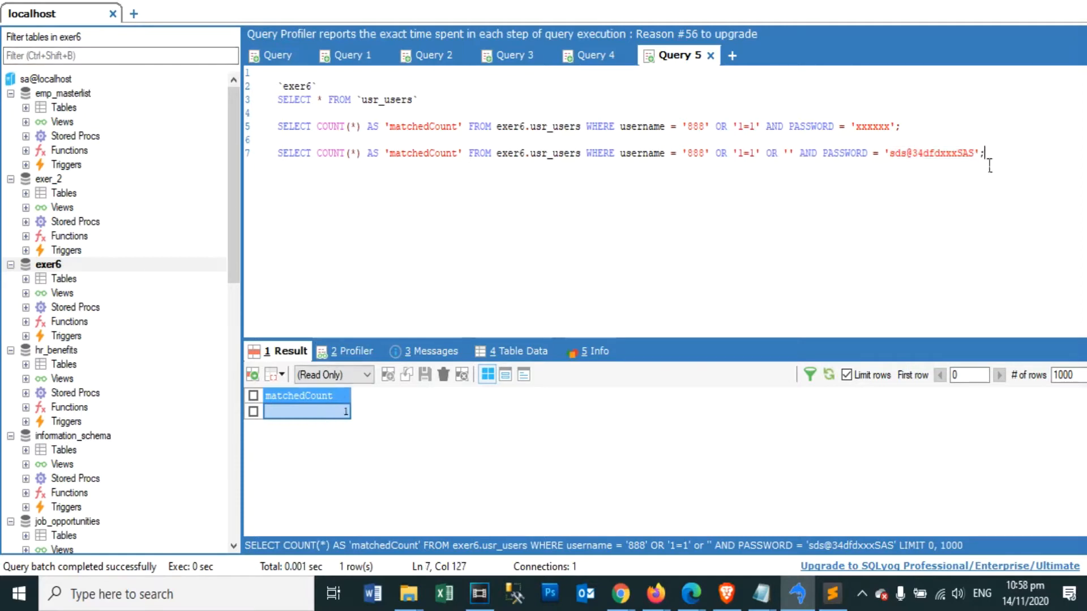
mouse_move(305, 197)
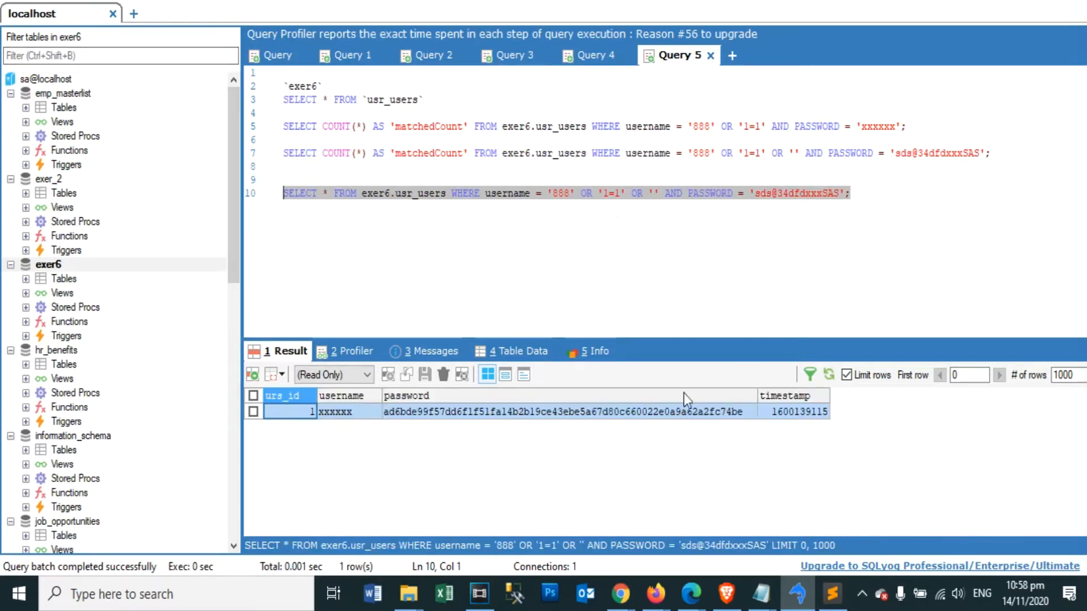
mouse_move(350, 453)
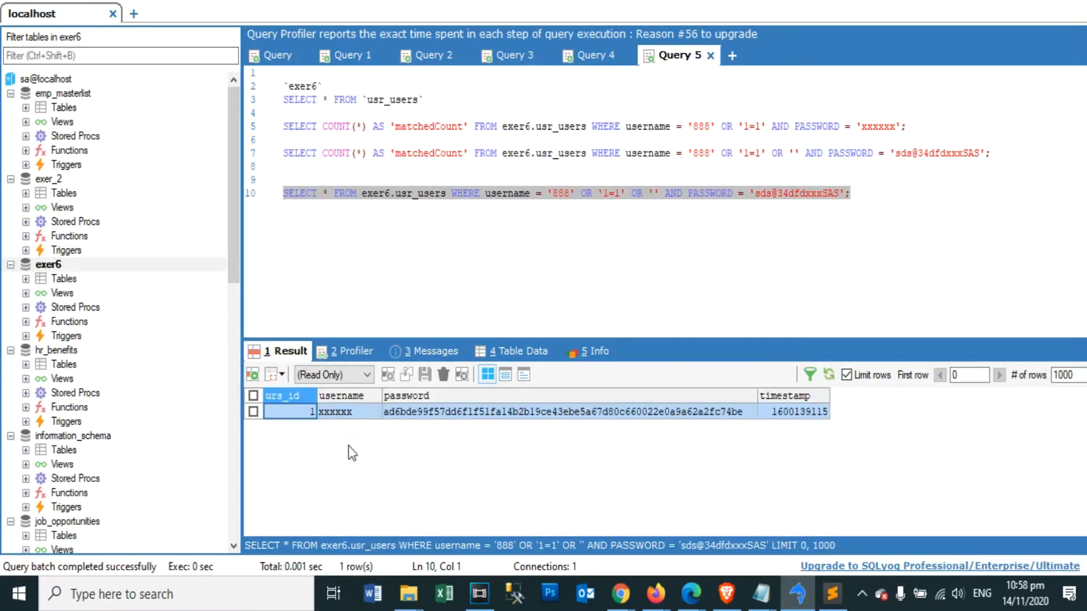
- Run a SELECT * FROM exer6.usr_users with the same WHERE clause, returning the full user row
left_click(793, 411)
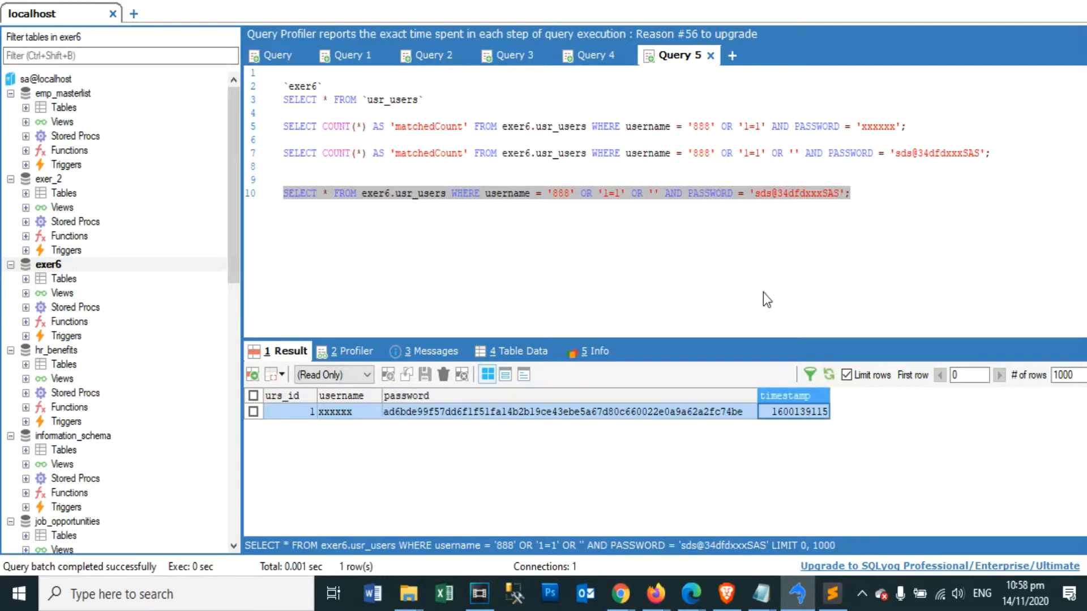
left_click(408, 595)
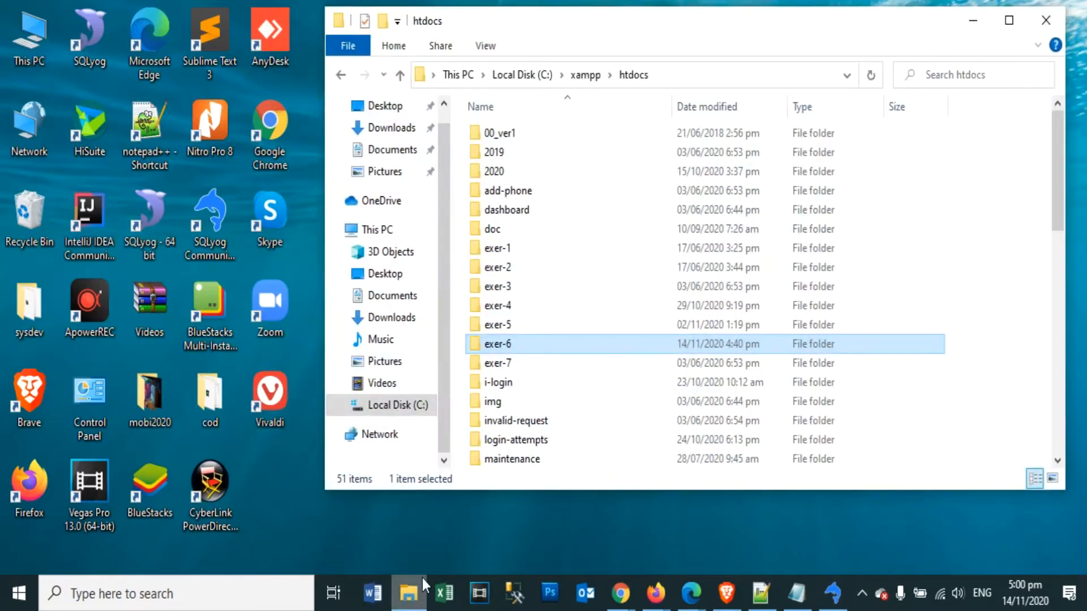
- Open the index PHP file from the exer-6 folder in htdocs into Sublime Text
double_click(497, 343)
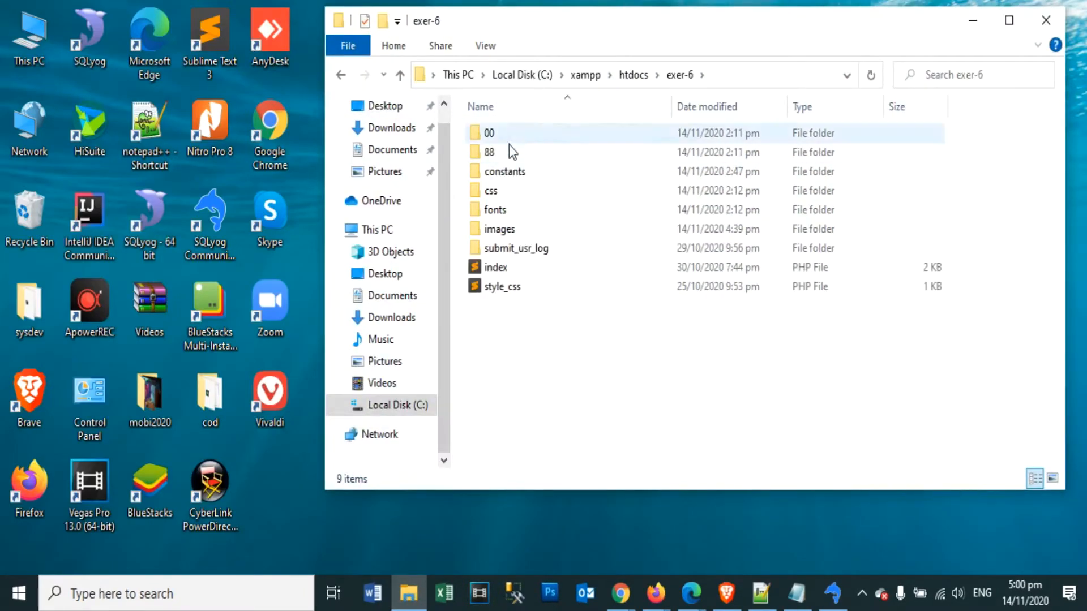
left_click(496, 267)
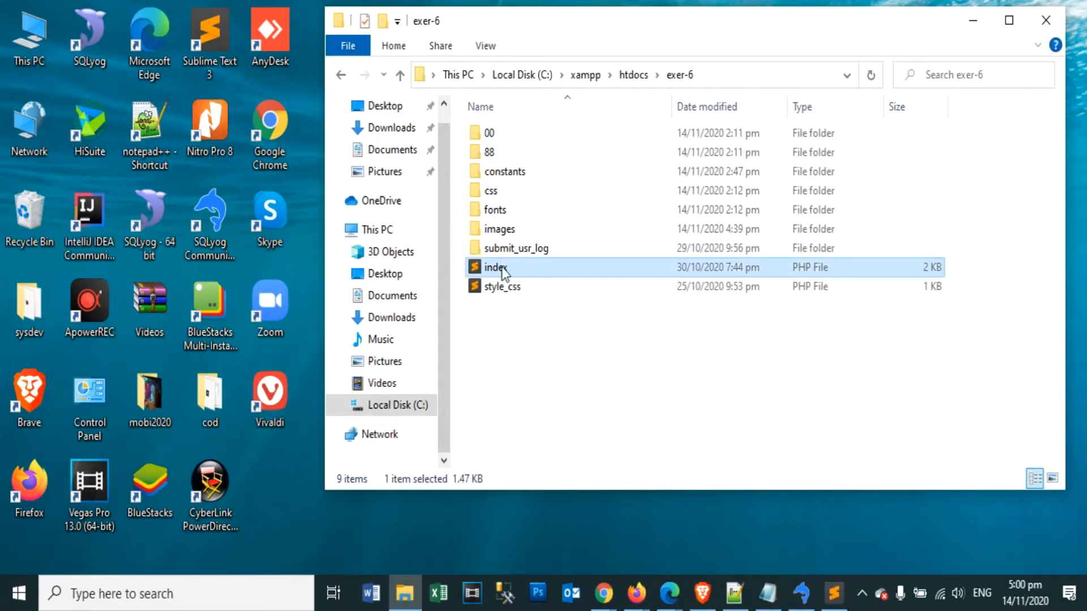
double_click(496, 267)
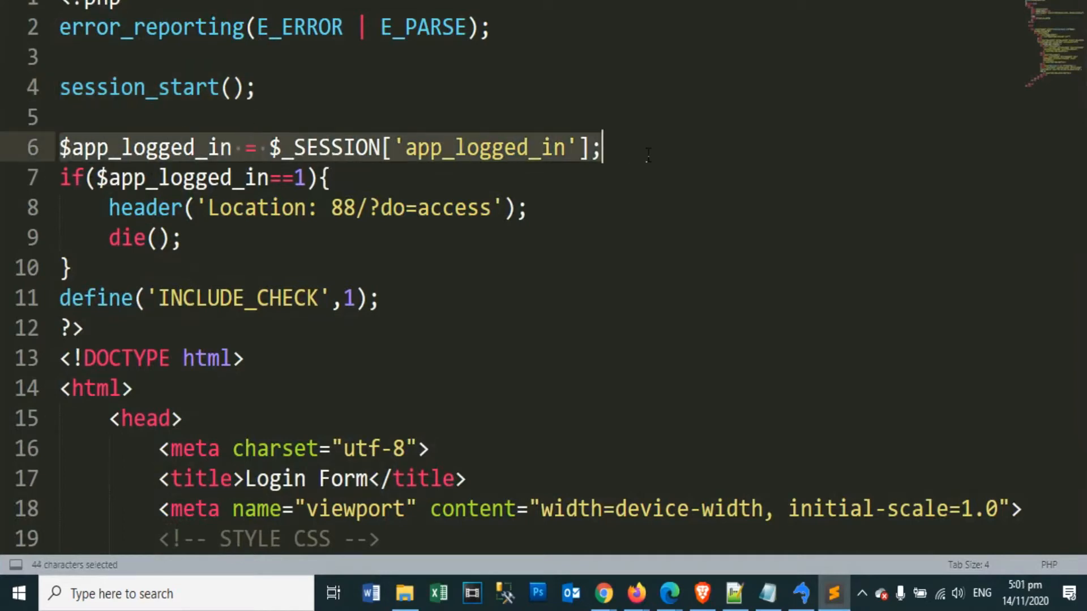
- Review the index file's logged-in session check and redirect lines
left_click(332, 177)
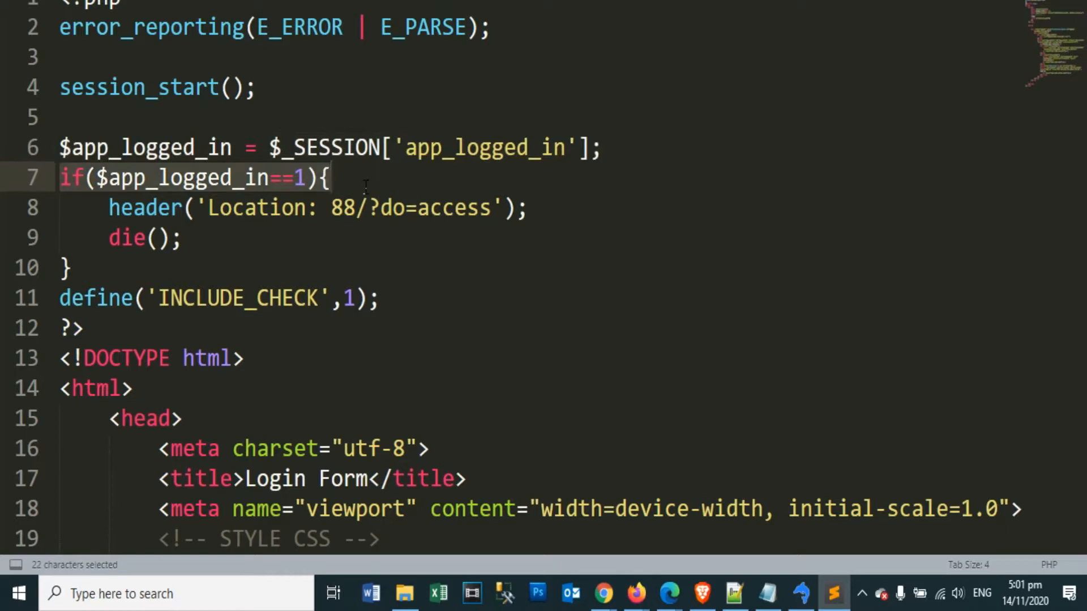
left_click(530, 208)
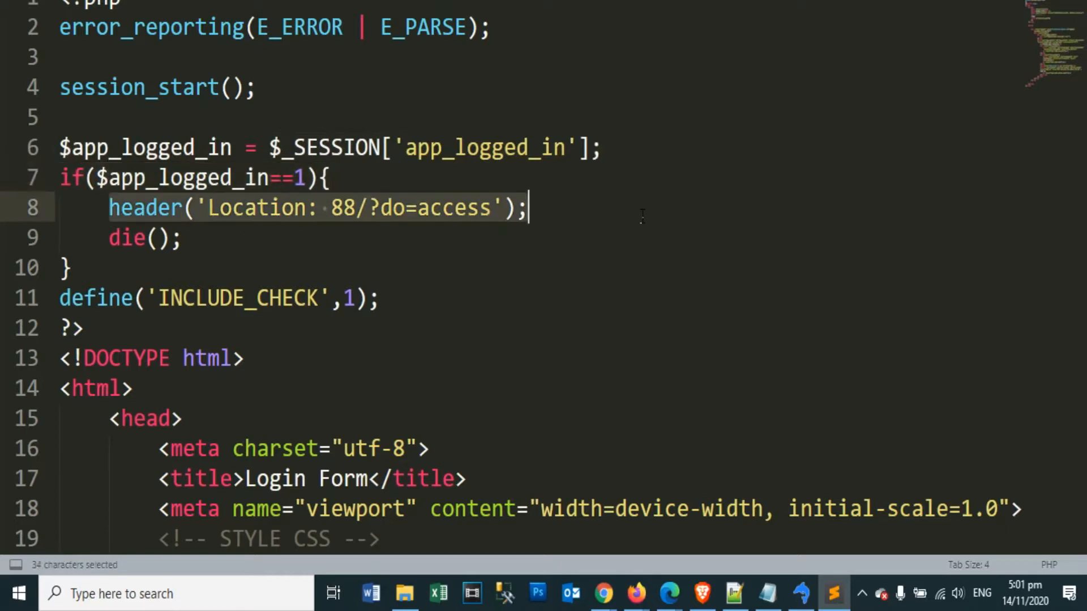
left_click(330, 178)
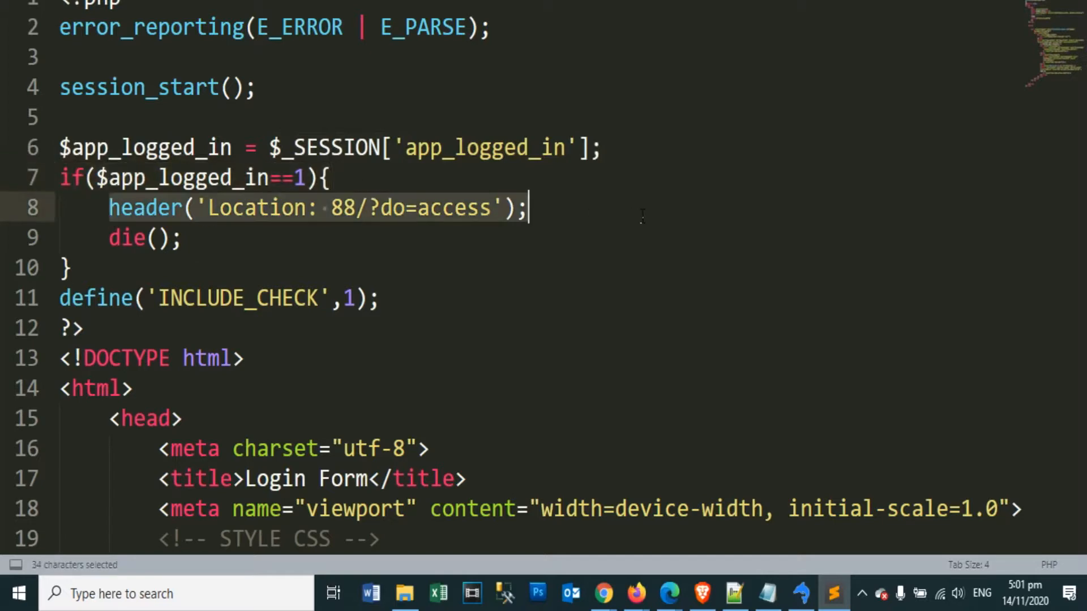
left_click(331, 177)
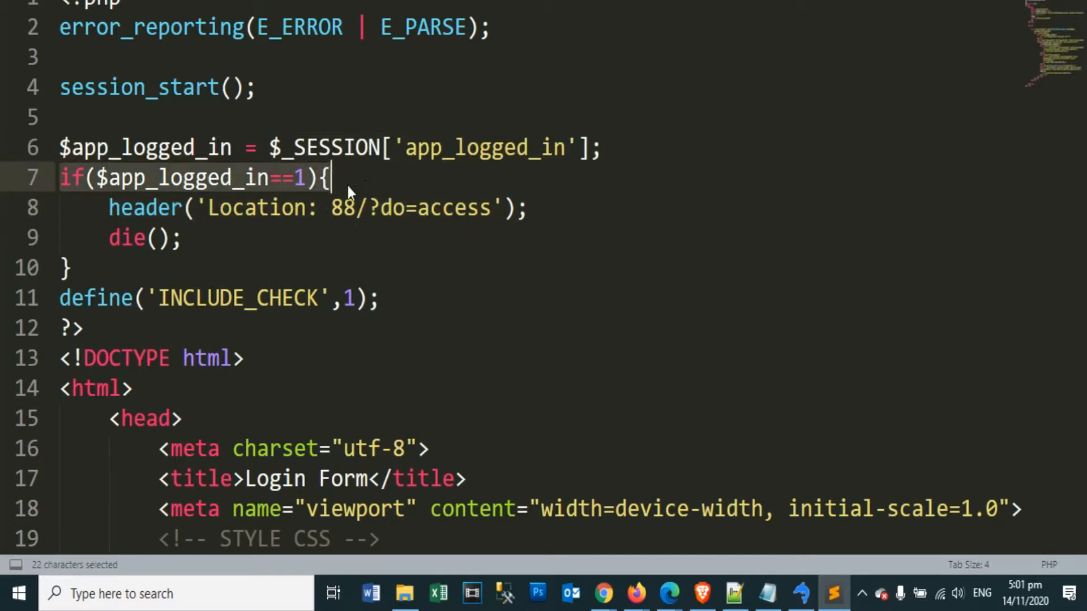
left_click(206, 207)
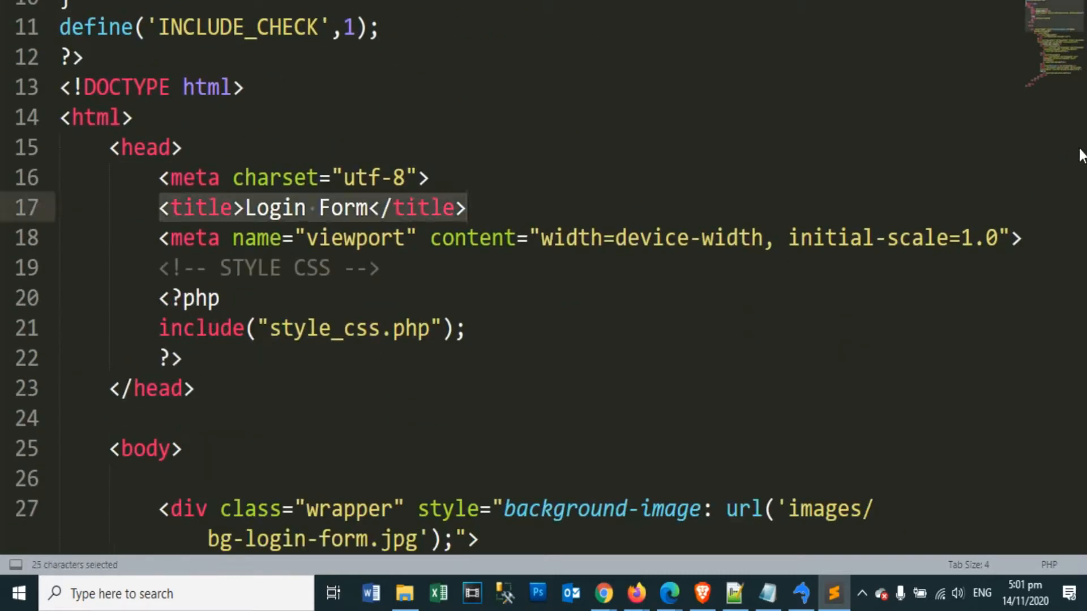
scroll("down", 3)
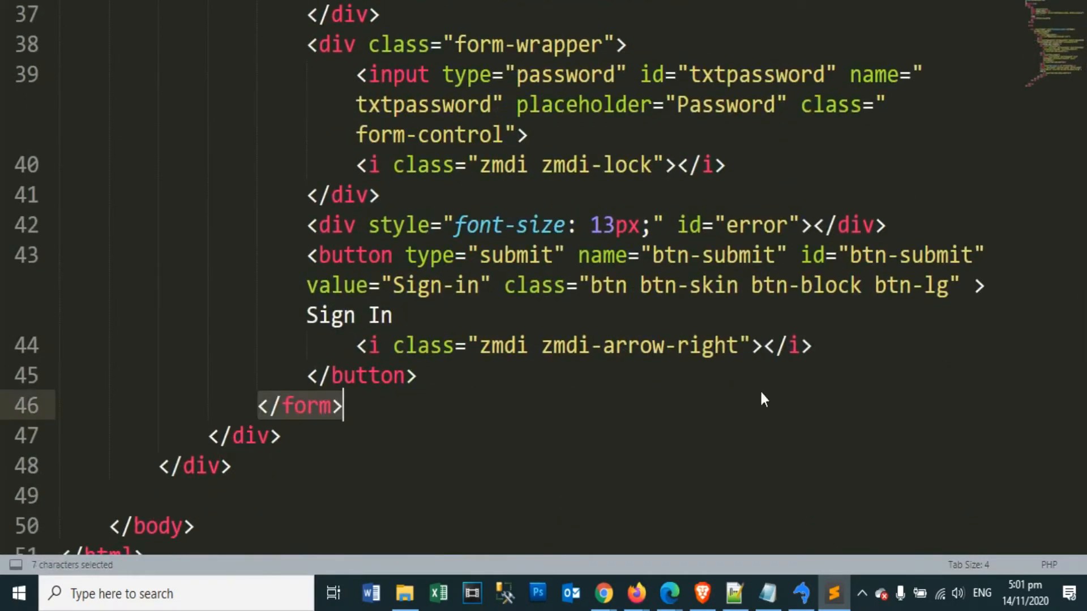
scroll("up", 3)
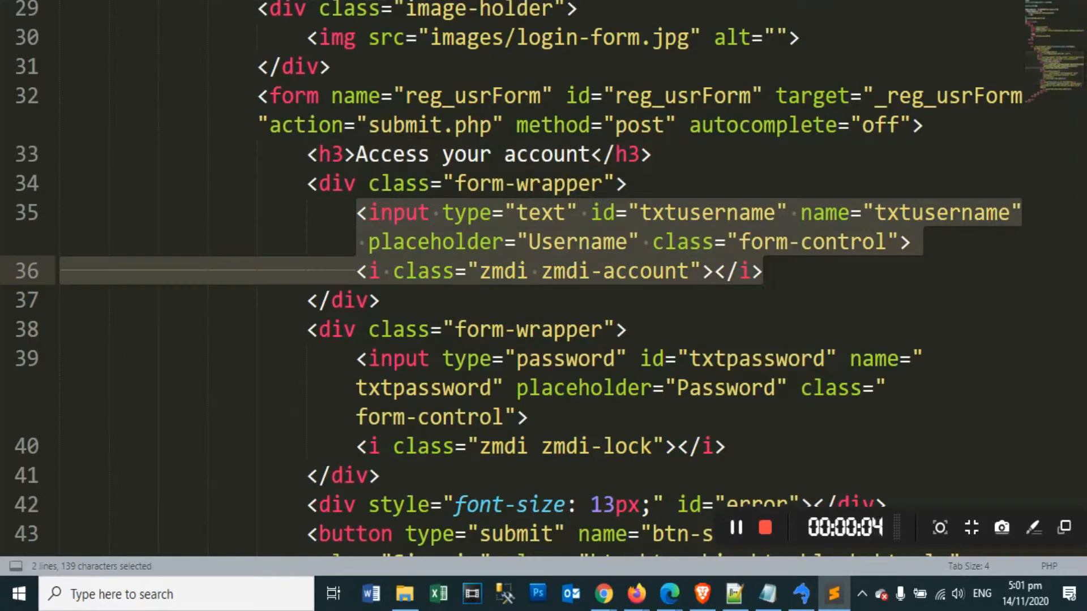
- Review the login form's username, password and Sign In button posting to submit.php
scroll("down", 3)
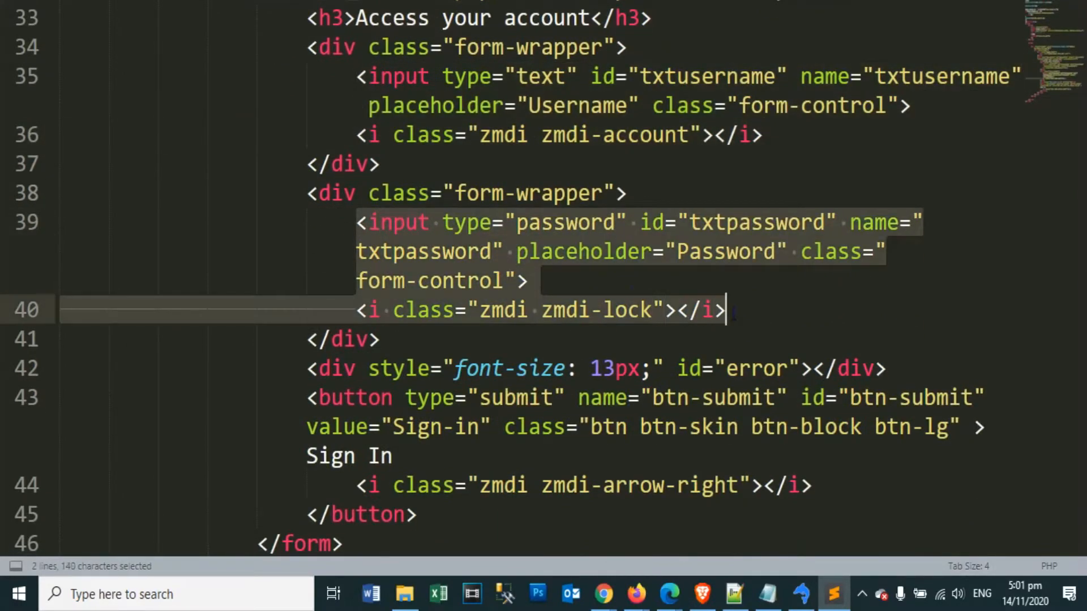
mouse_move(1055, 291)
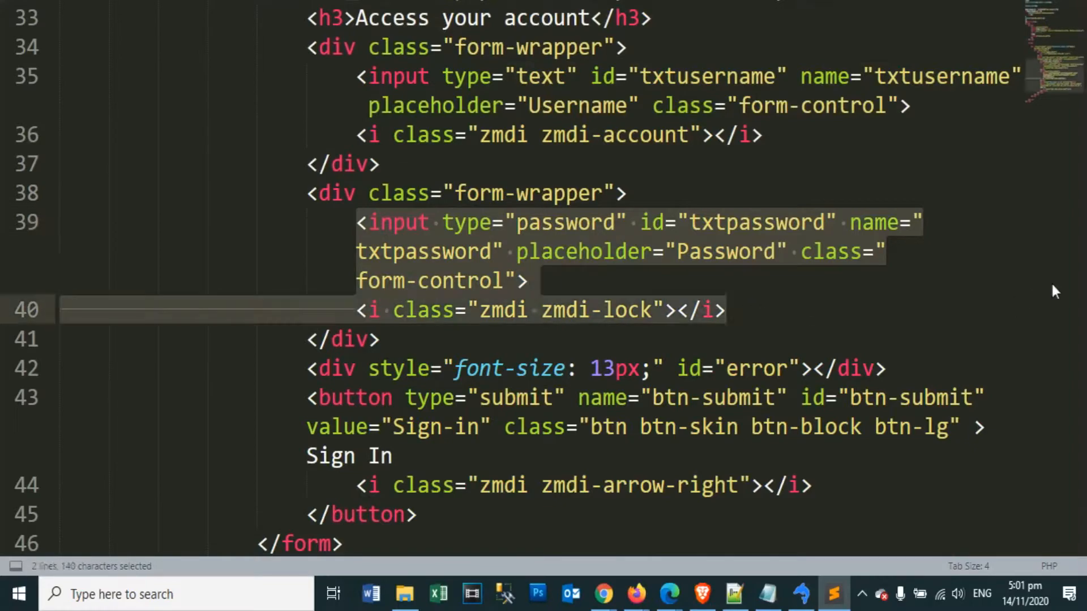
scroll("down", 3)
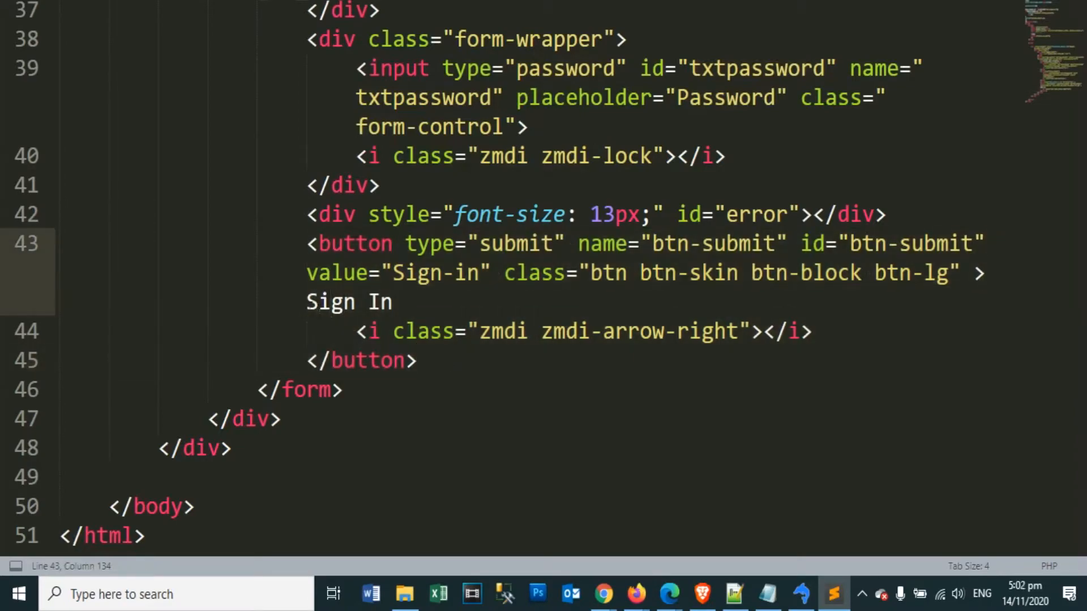
double_click(349, 301)
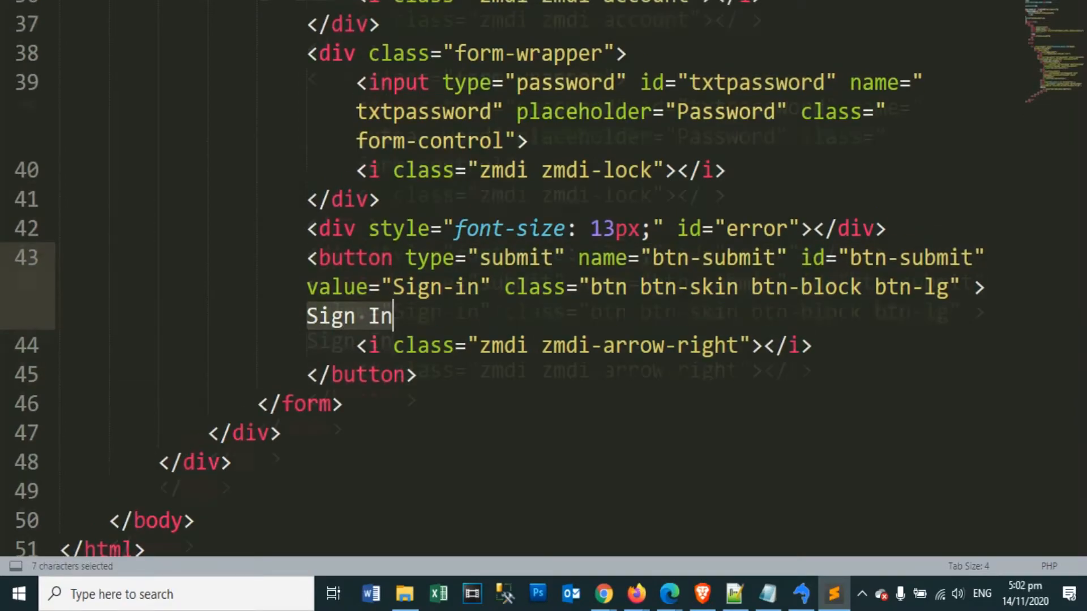
scroll("up", 3)
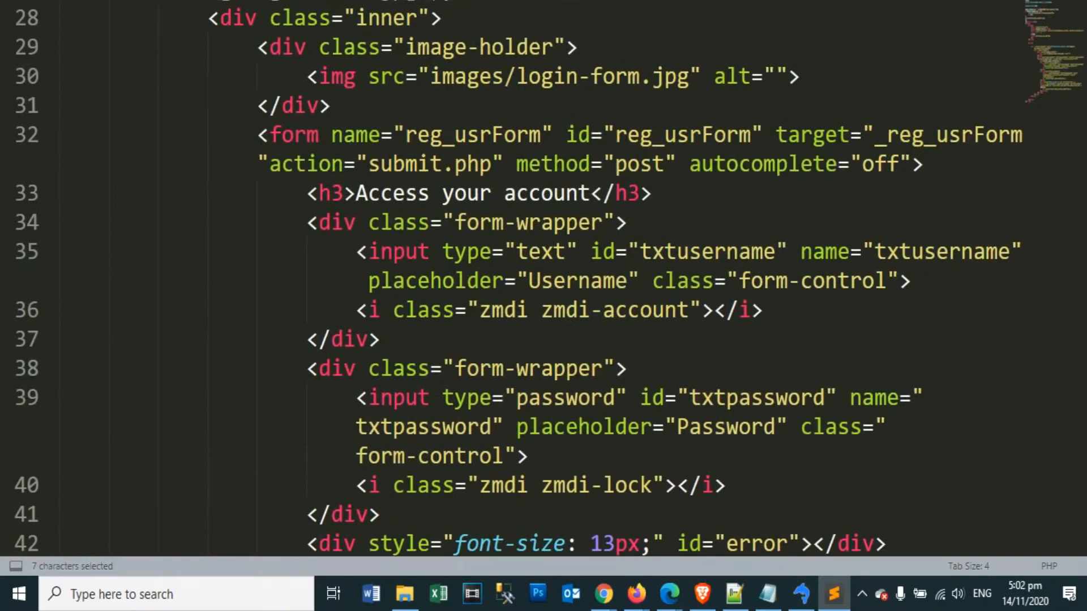
scroll("down", 3)
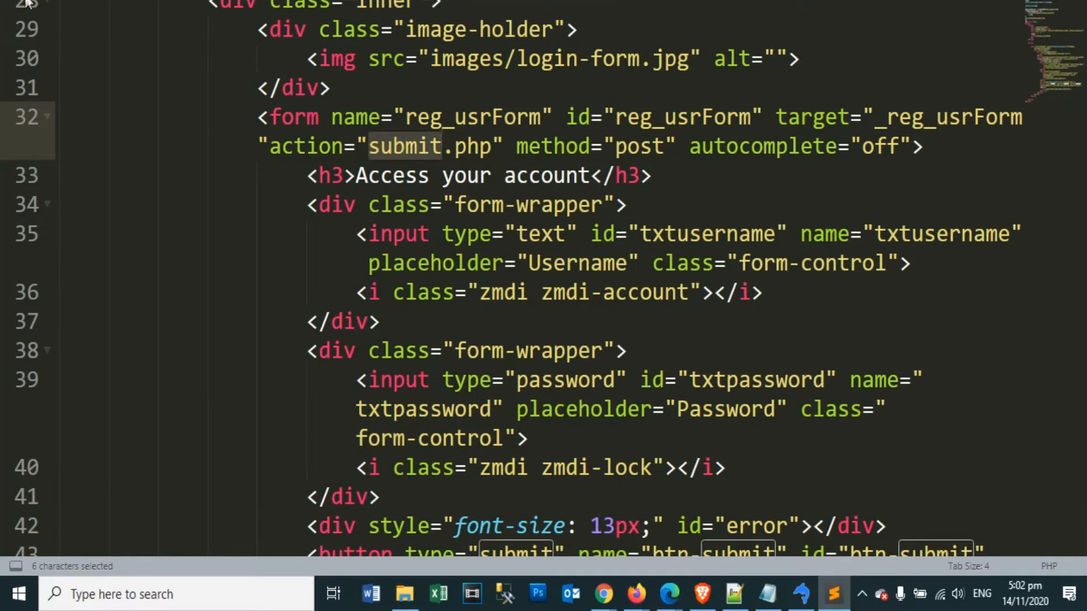
left_click(28, 7)
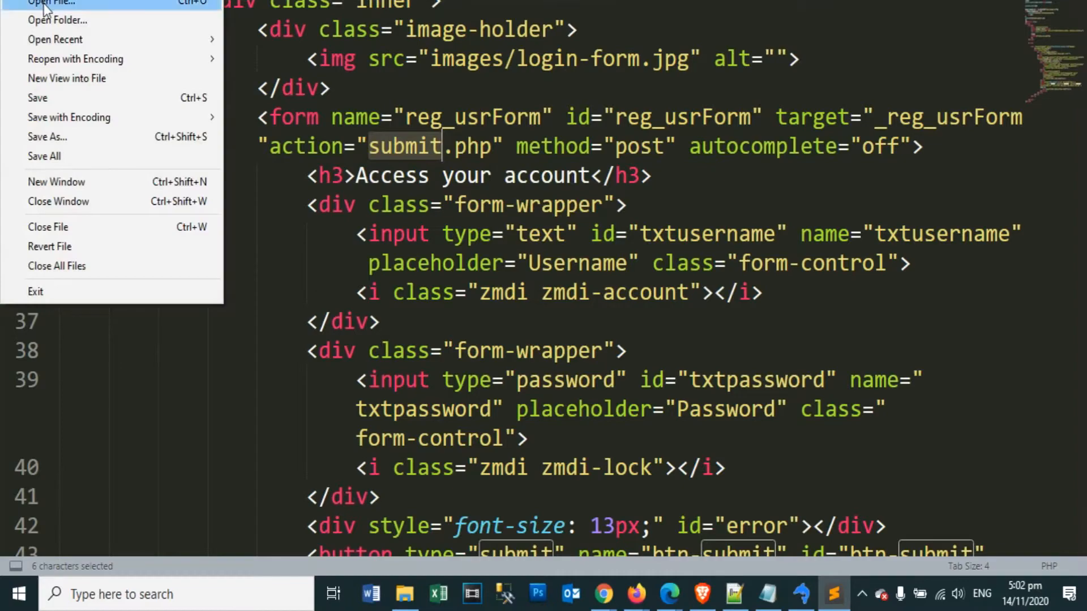
- Open submit.php and read down through the attempt-limit logic to the empty-username check
left_click(50, 3)
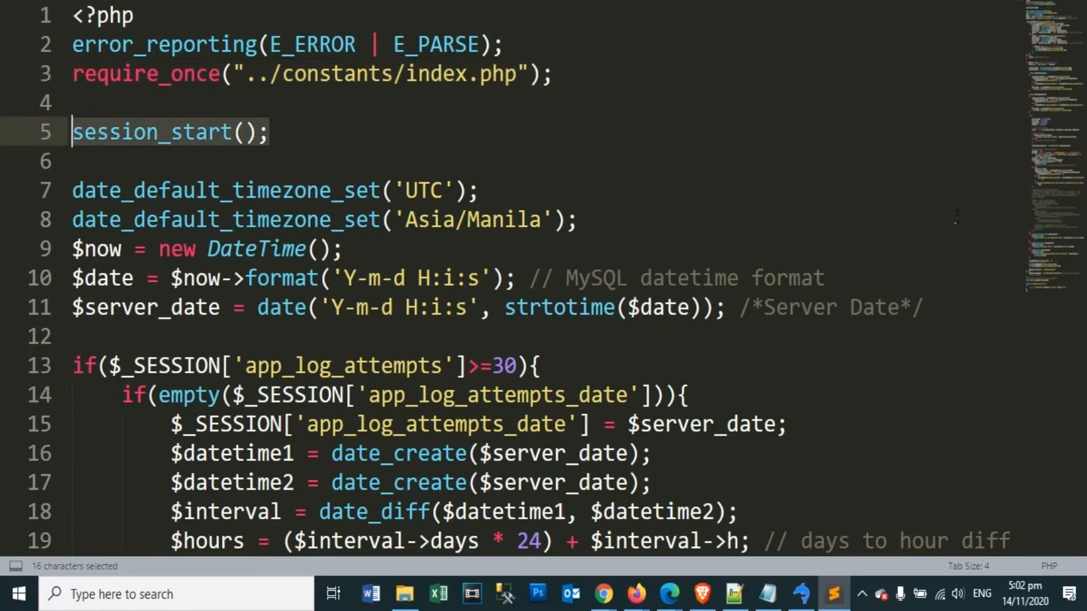
scroll("down", 3)
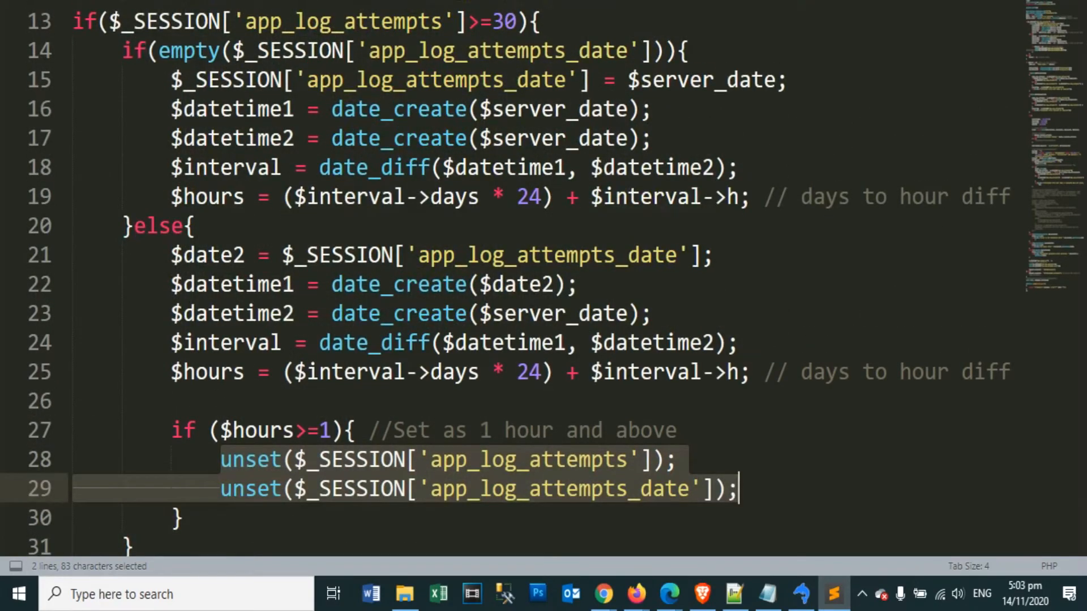
scroll("down", 3)
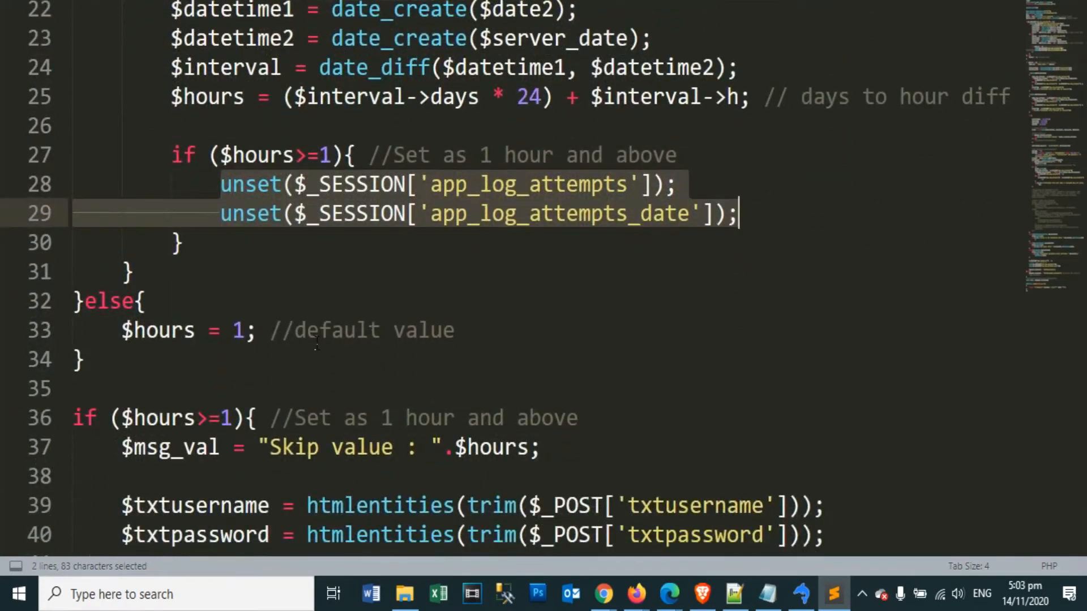
mouse_move(159, 375)
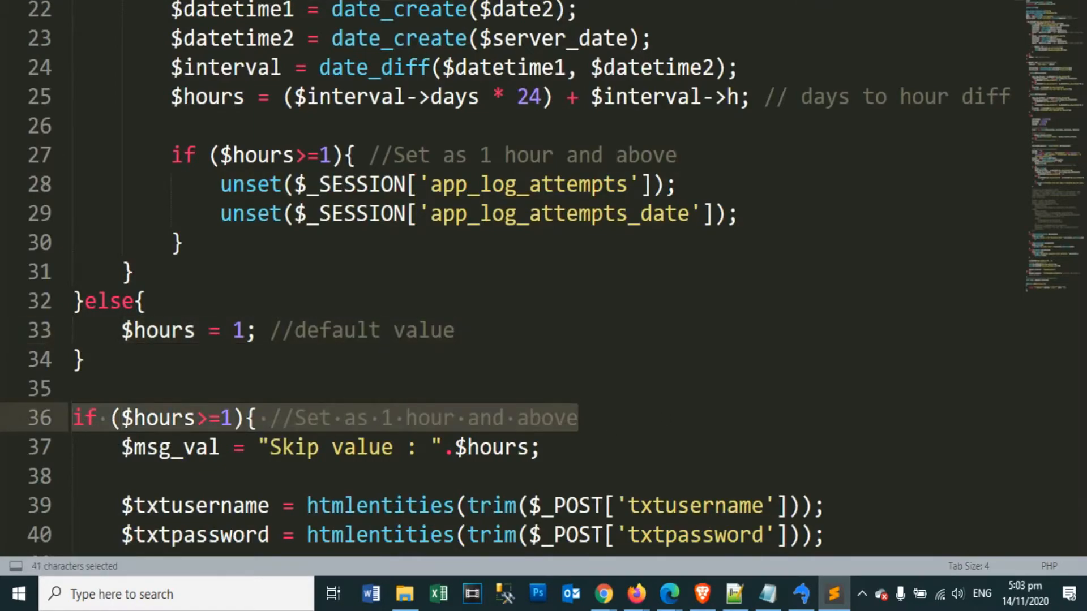
scroll("down", 3)
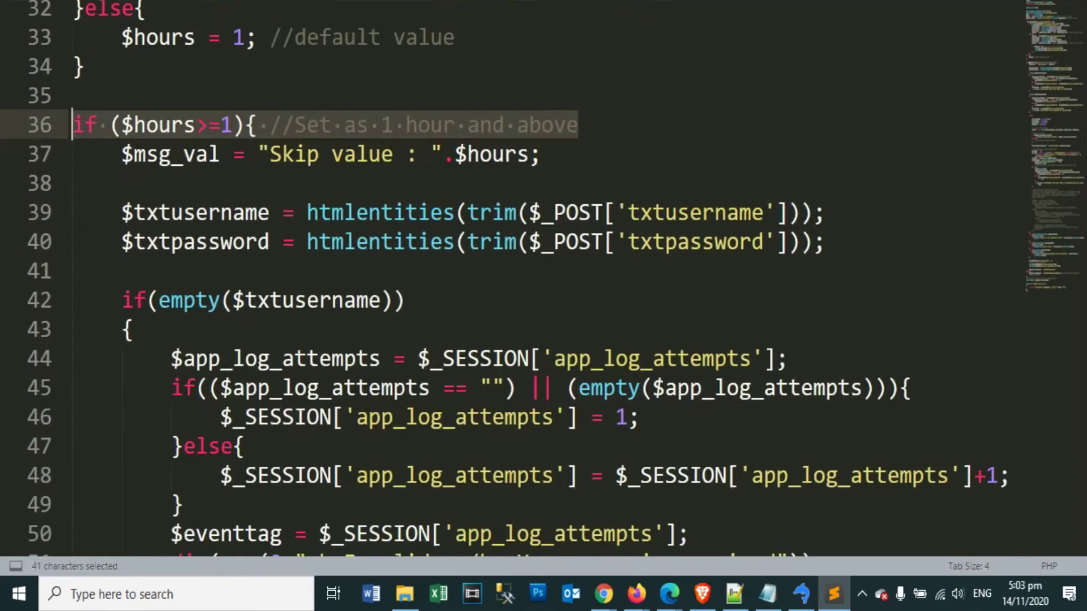
left_click(121, 213)
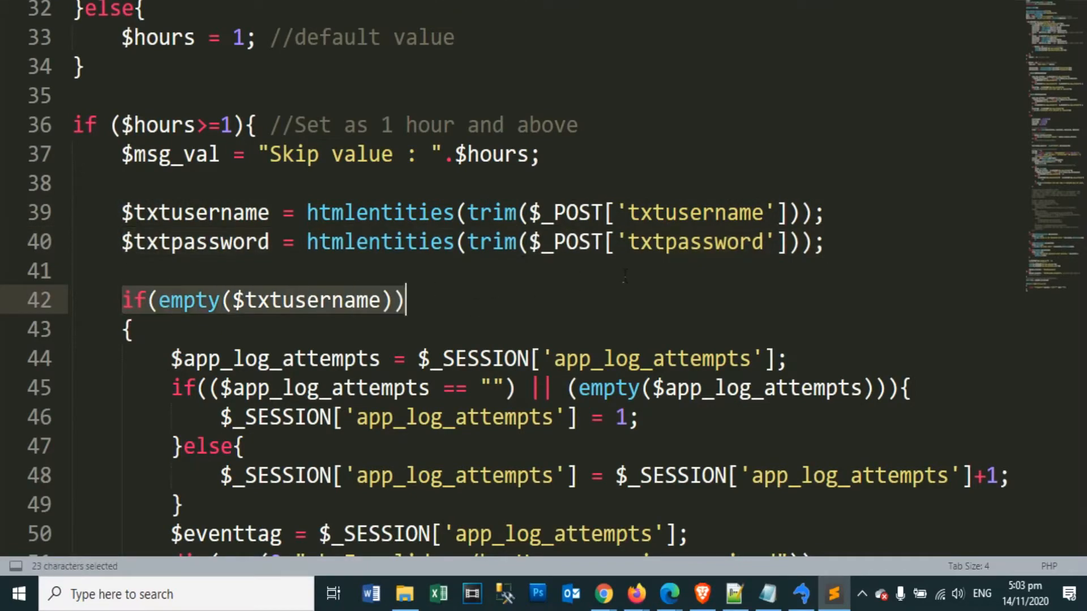
- Read the empty-password guard that counts attempts and stops with a password-required error
scroll("down", 3)
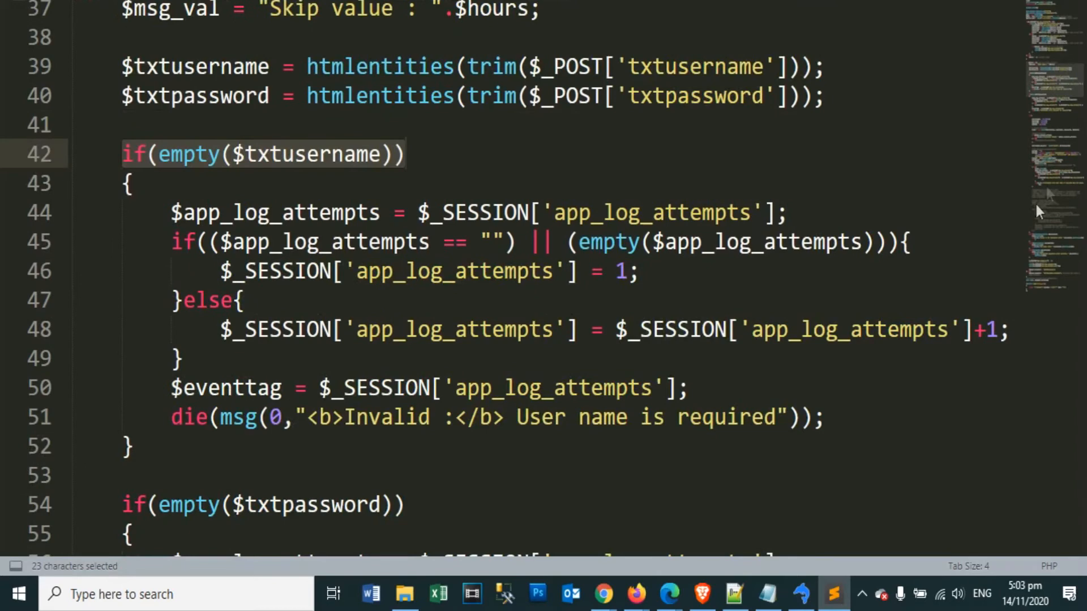
mouse_move(1027, 338)
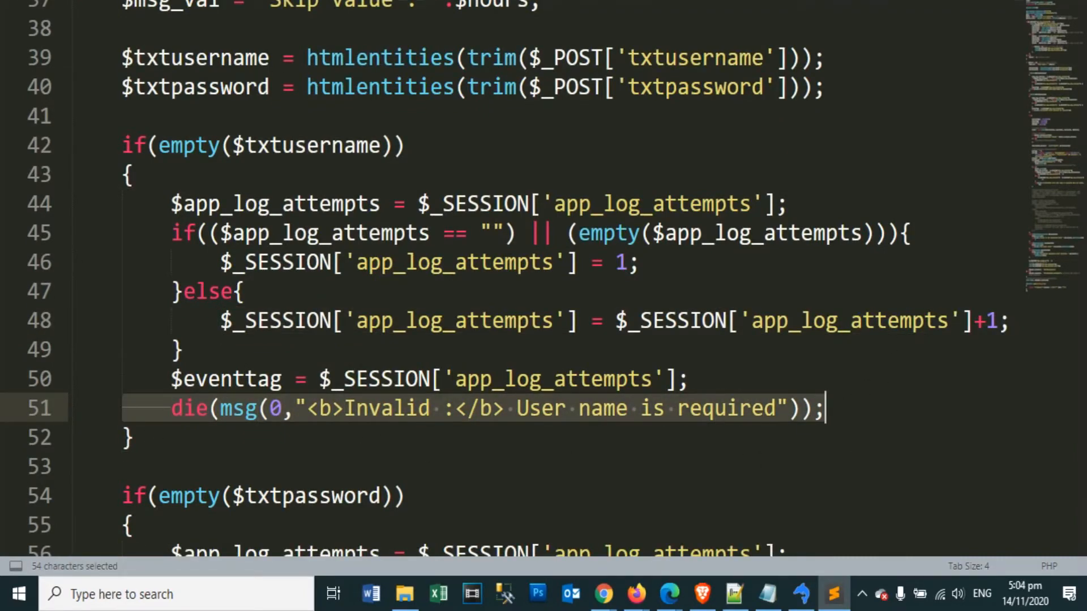
scroll("down", 3)
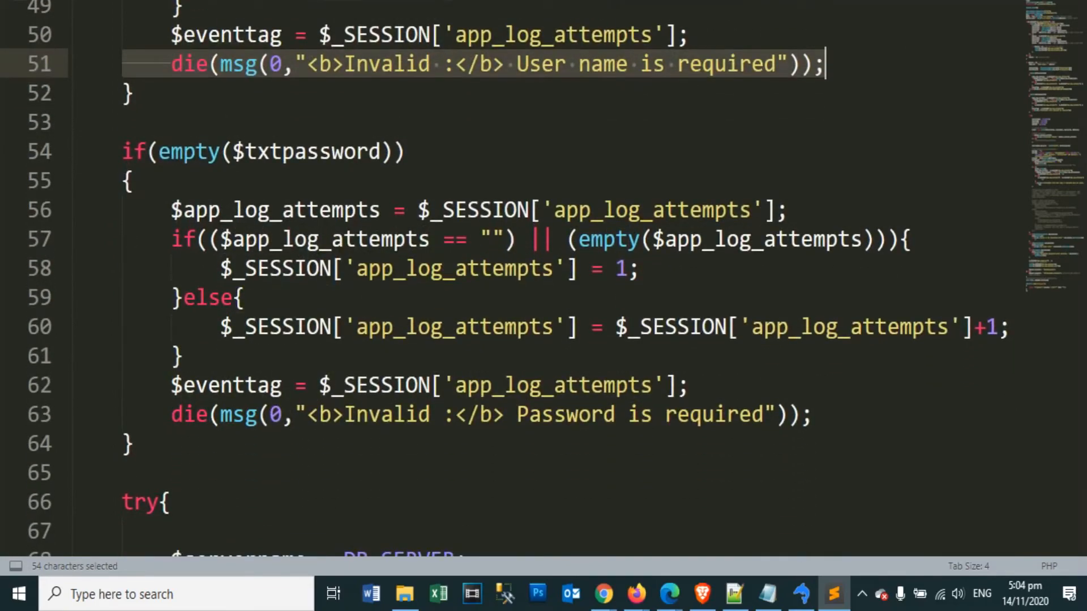
left_click(264, 150)
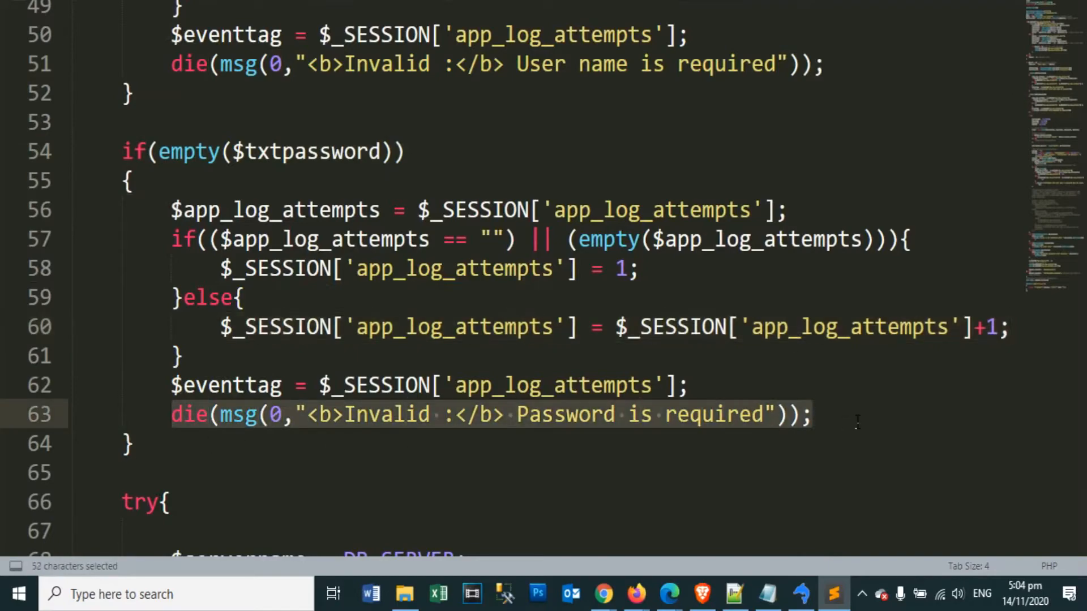
scroll("down", 3)
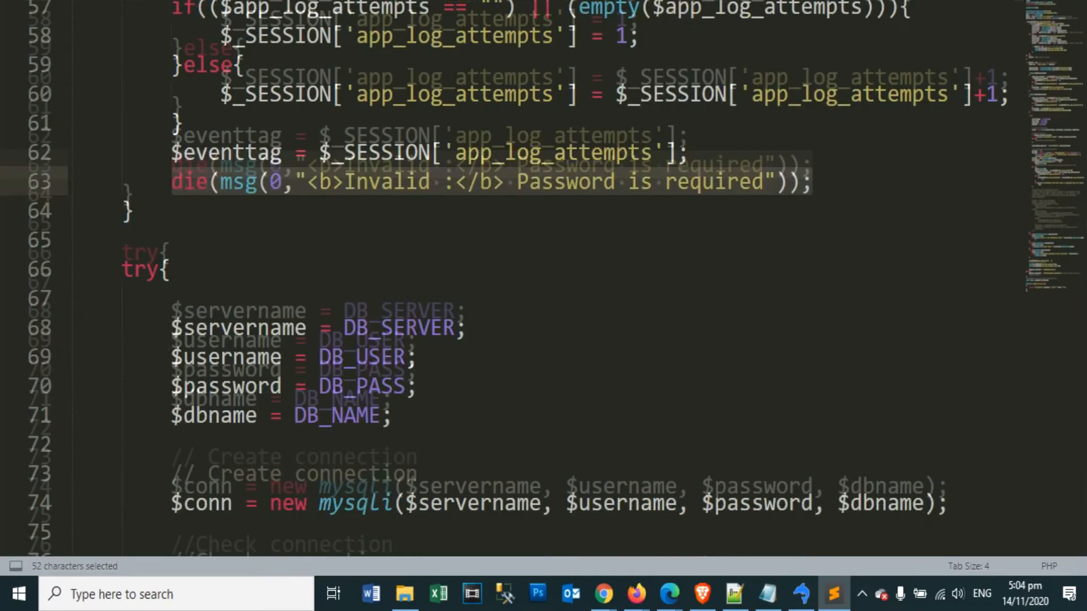
scroll("down", 3)
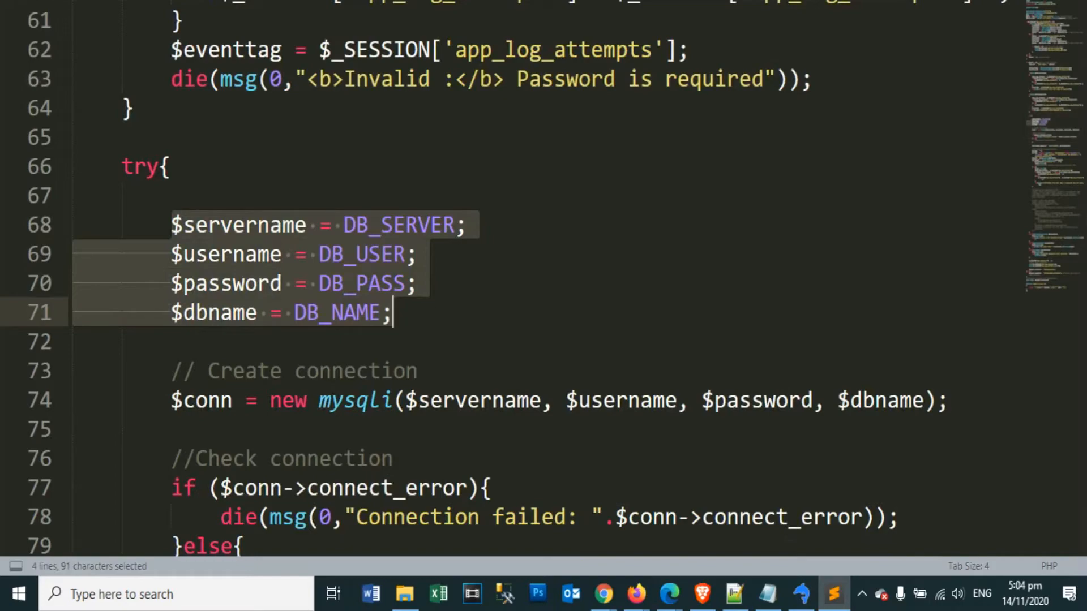
scroll("down", 3)
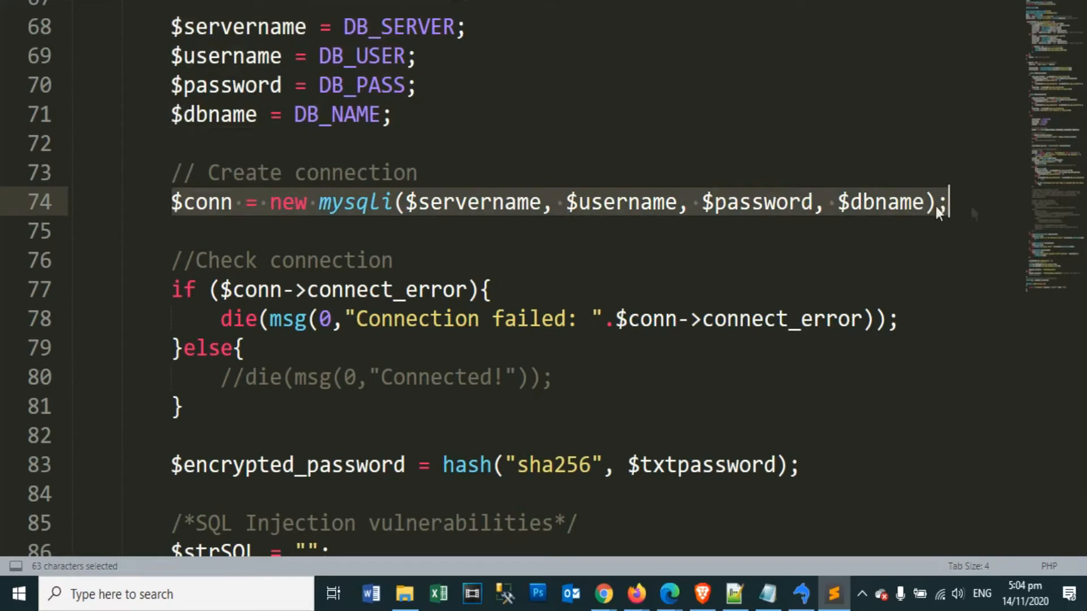
left_click(166, 289)
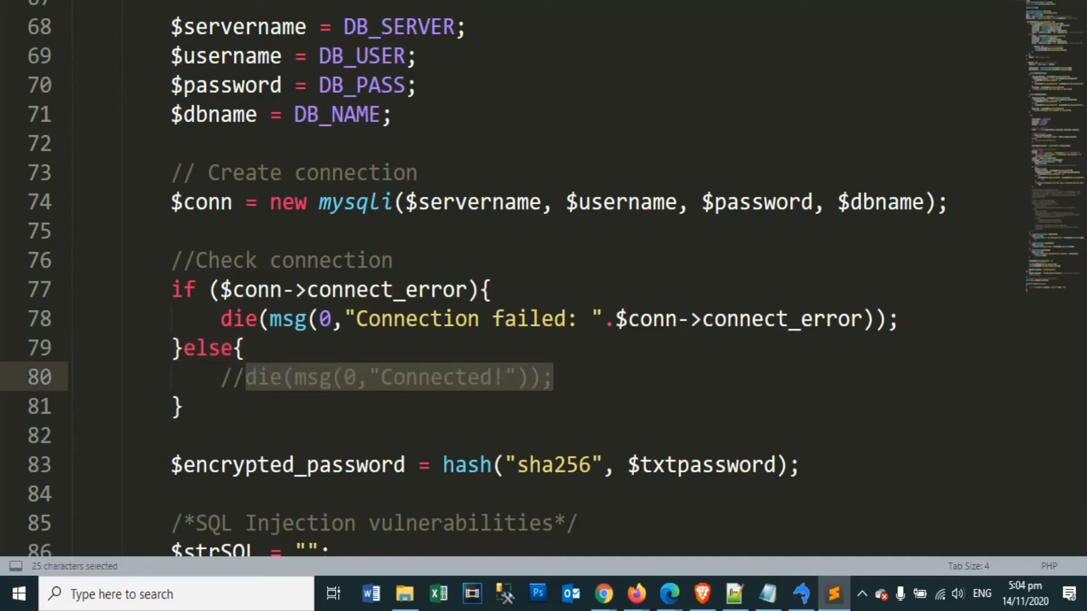
scroll("down", 3)
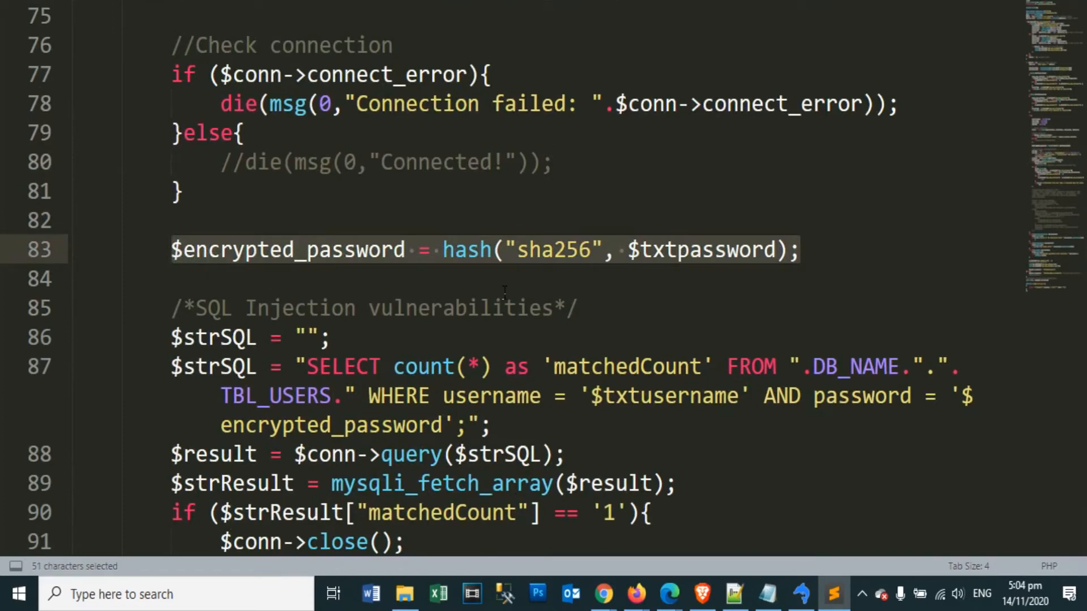
double_click(552, 249)
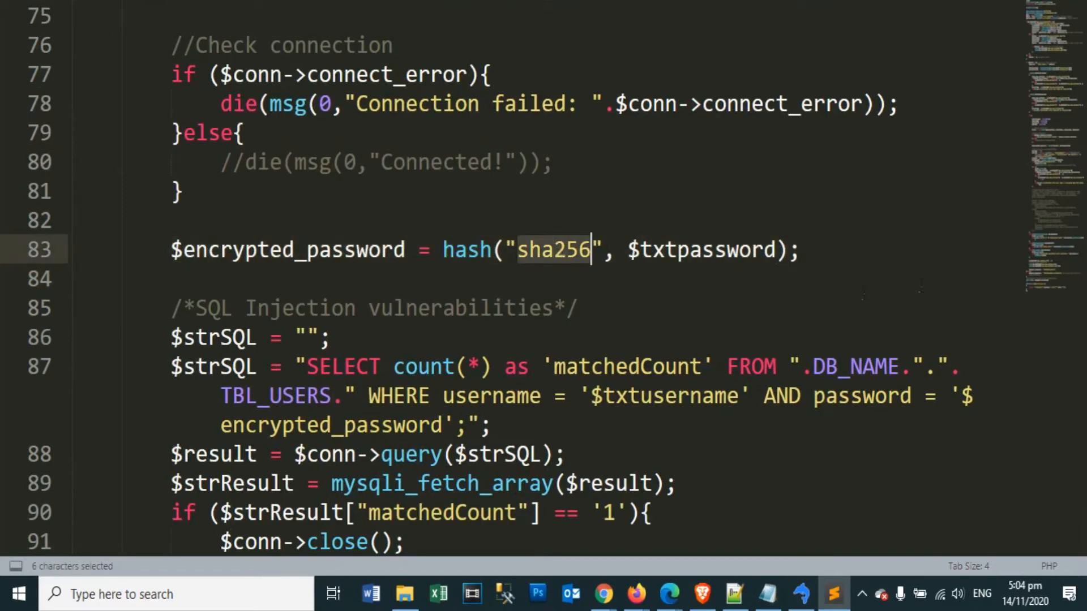
scroll("down", 3)
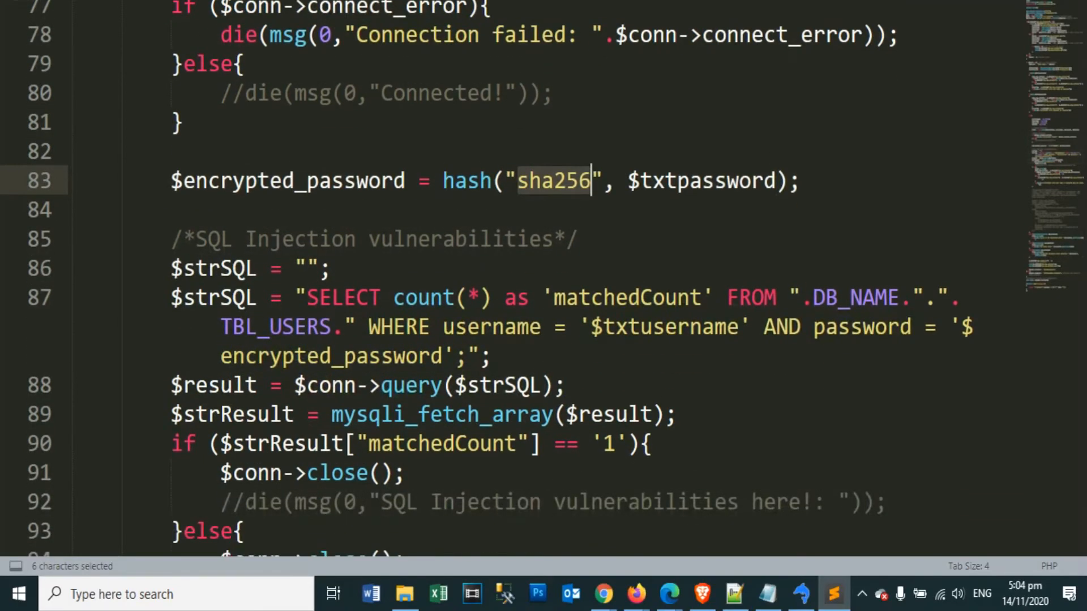
scroll("down", 3)
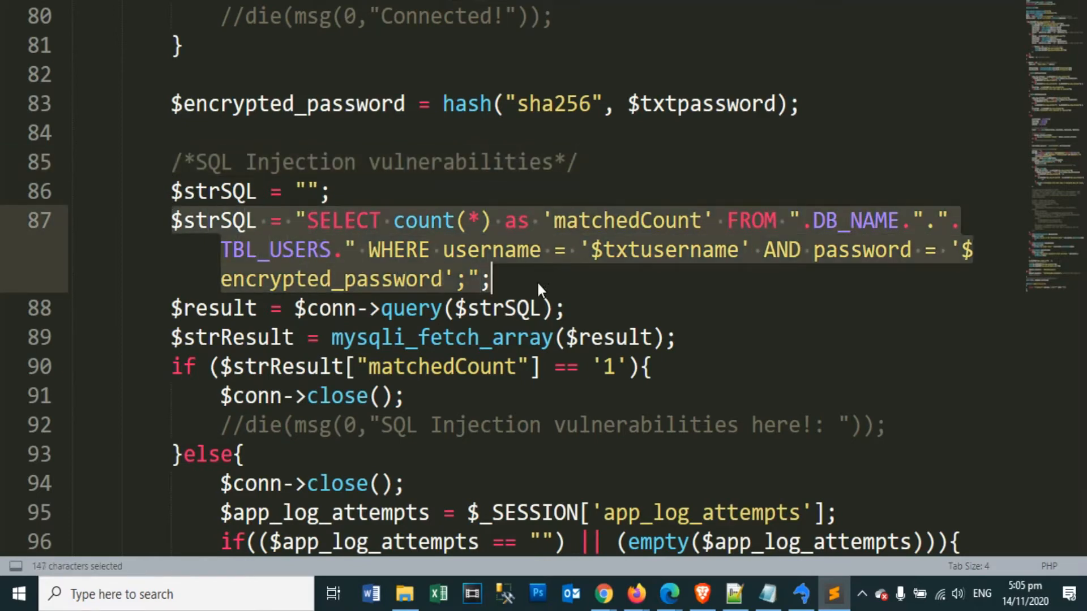
- Uncomment the die 'SQL Injection vulnerabilities here!' line under matchedCount and save submit.php
left_click(666, 249)
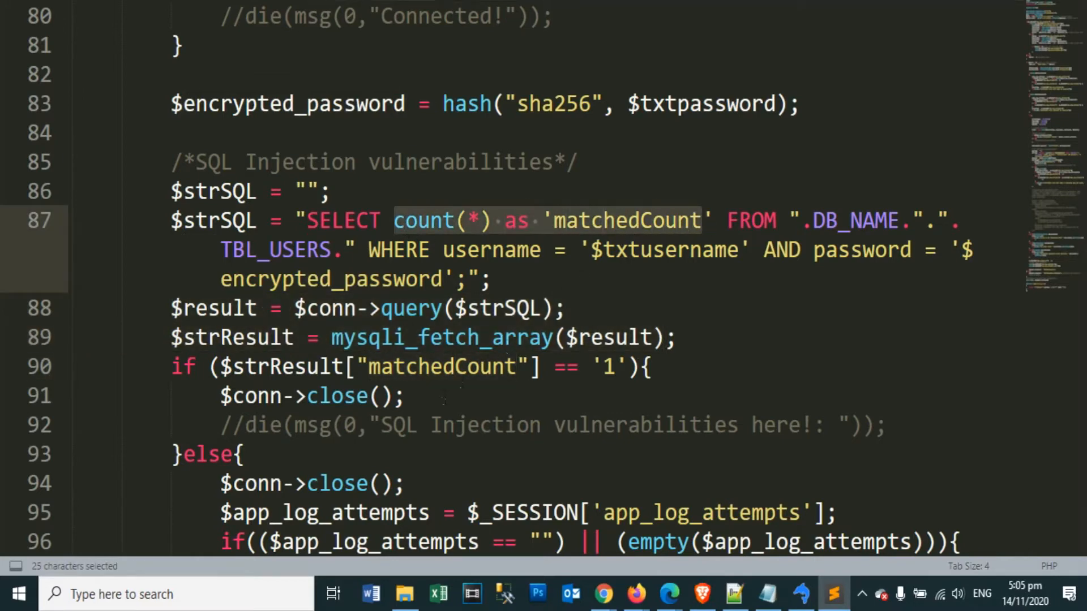
left_click(607, 365)
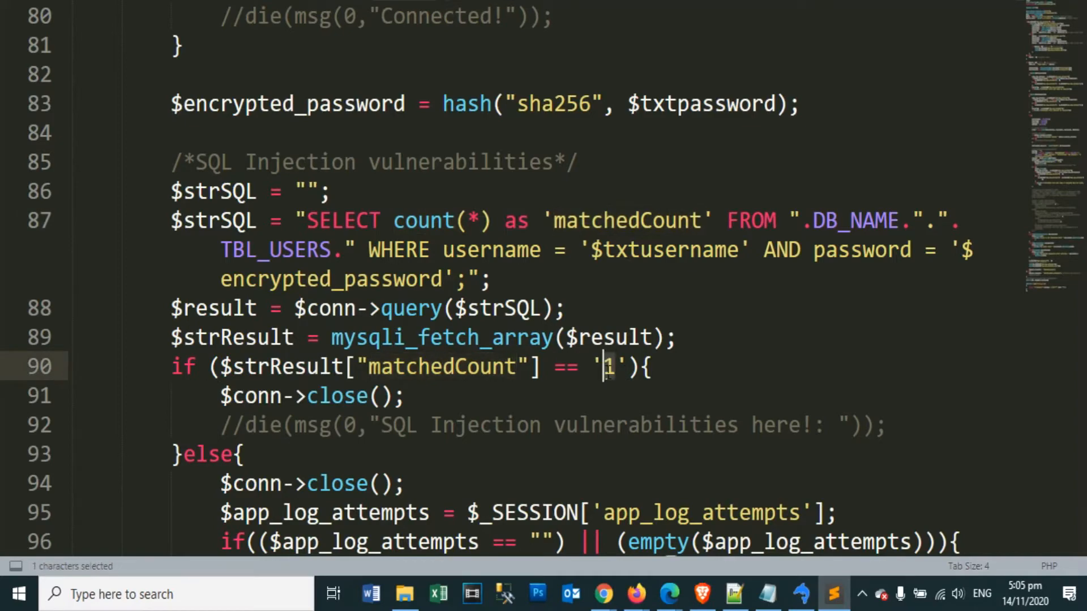
scroll("down", 3)
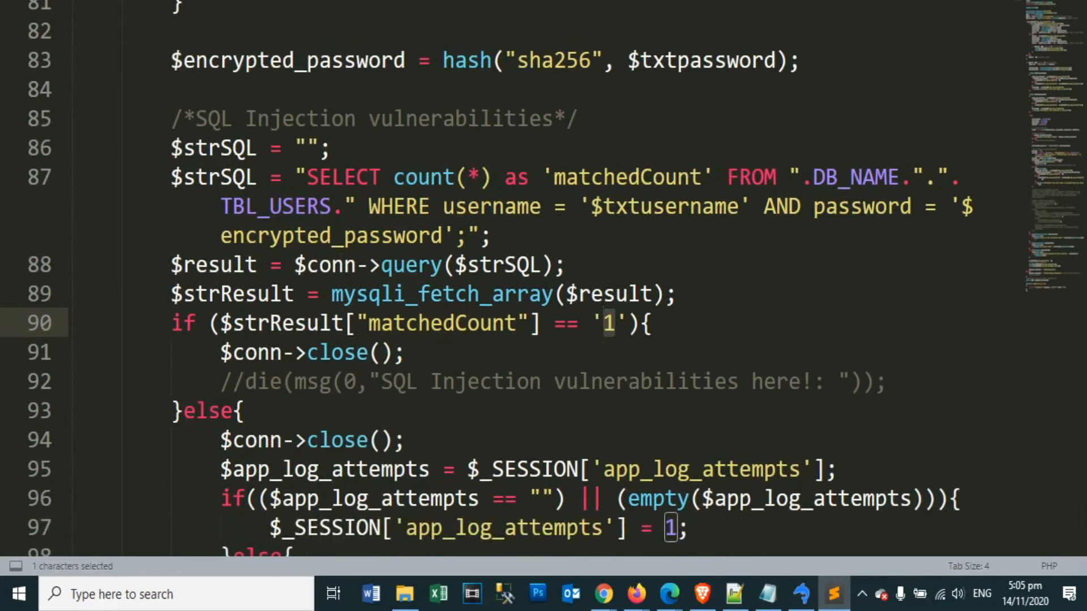
scroll("down", 3)
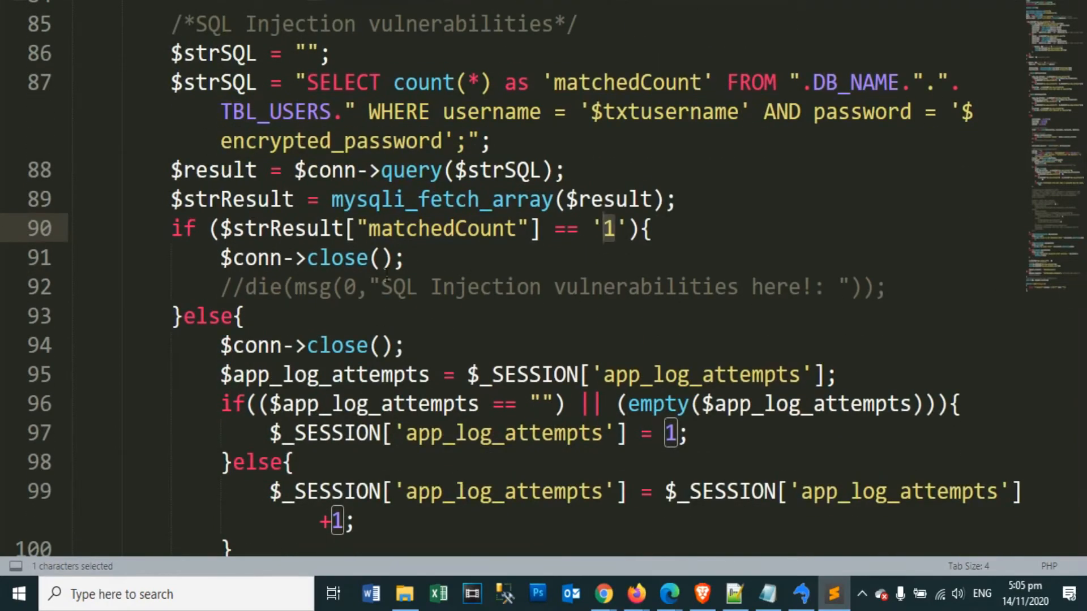
left_click(245, 287)
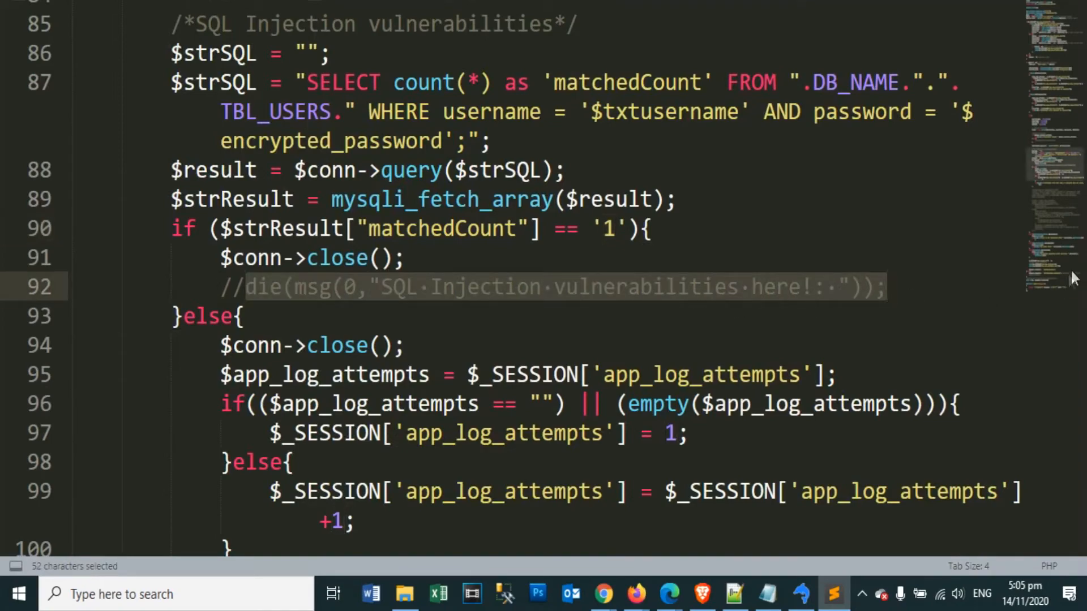
scroll("down", 3)
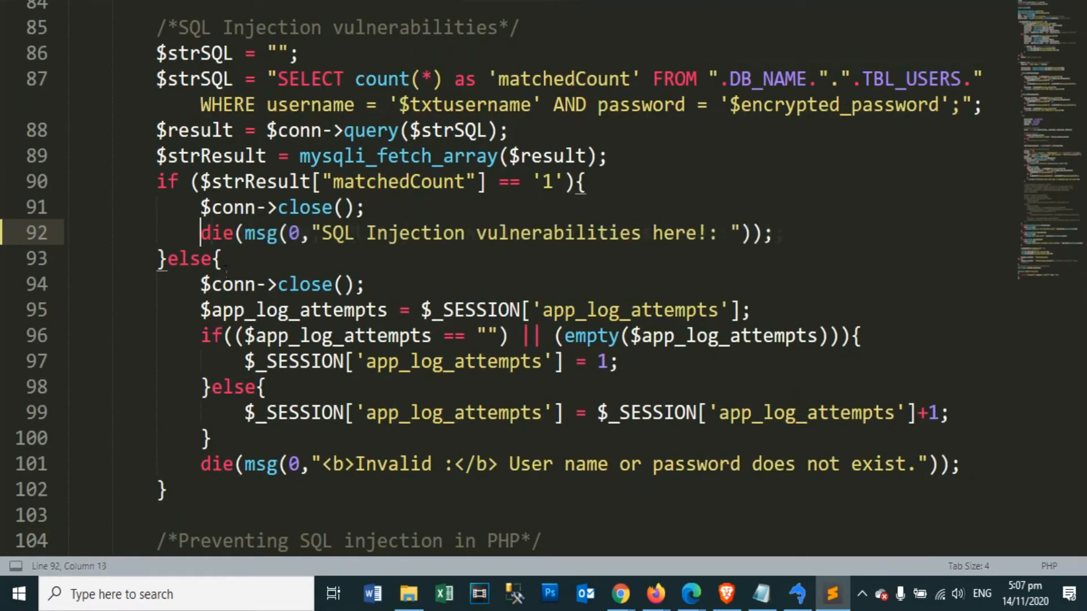
key("ctrl+s")
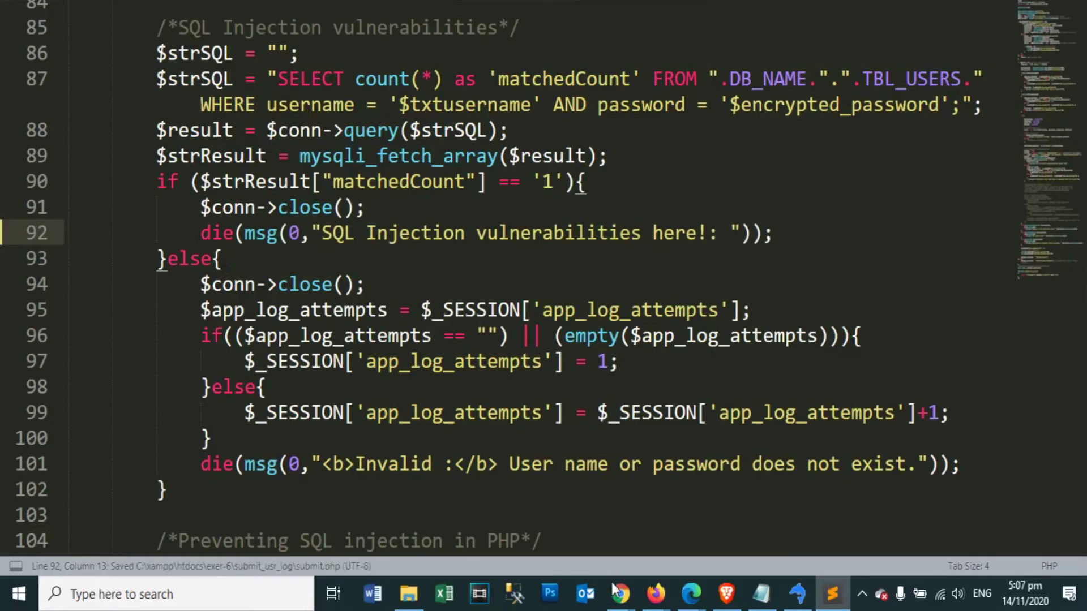
- Check the always-true 1=1 payload in the injection notes and return to the login page
left_click(761, 594)
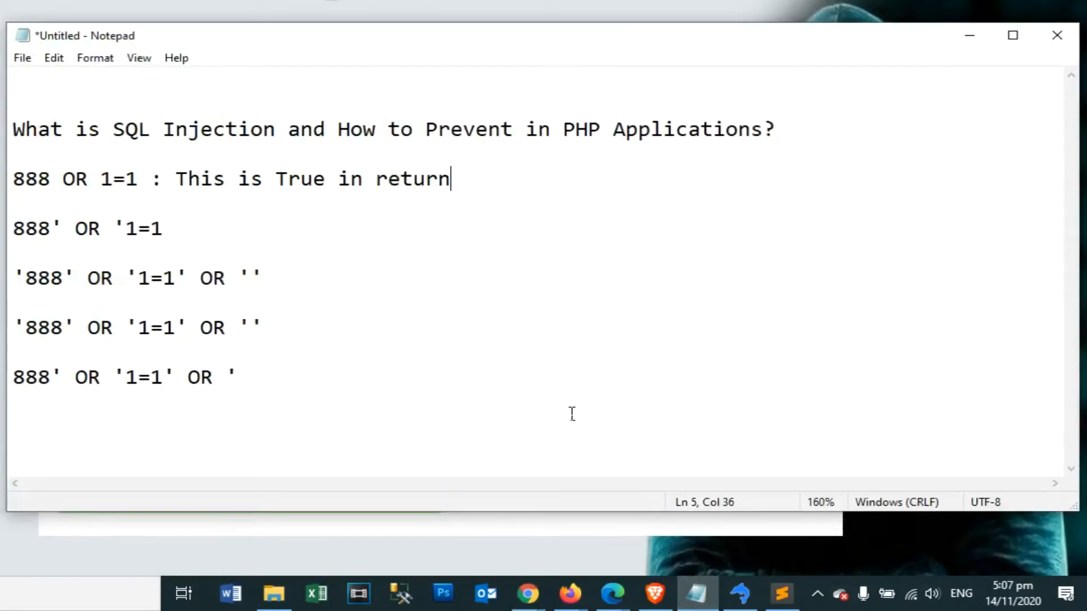
double_click(119, 179)
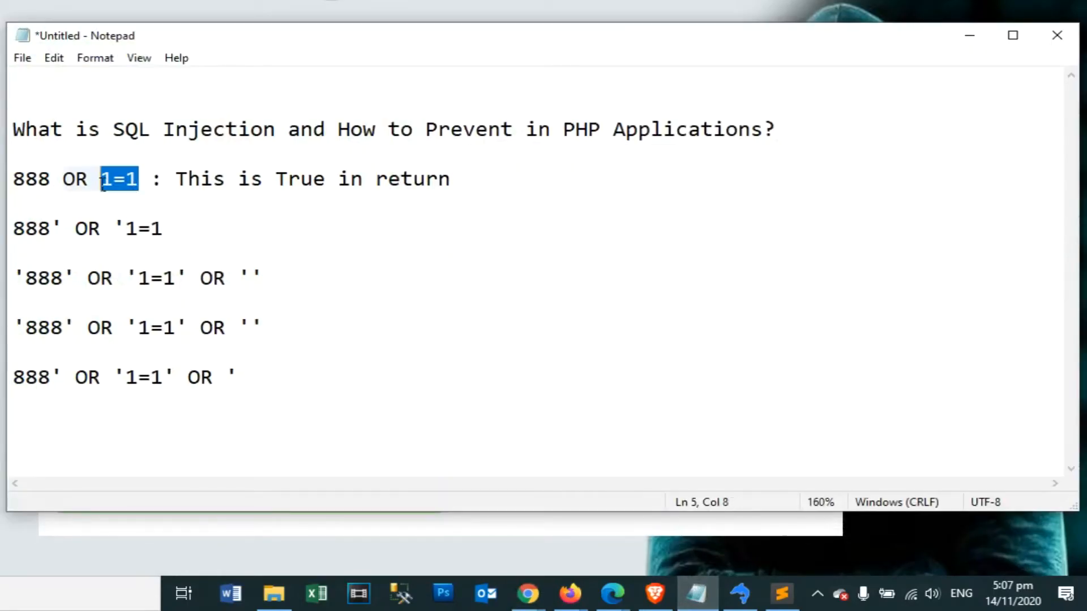
left_click(527, 594)
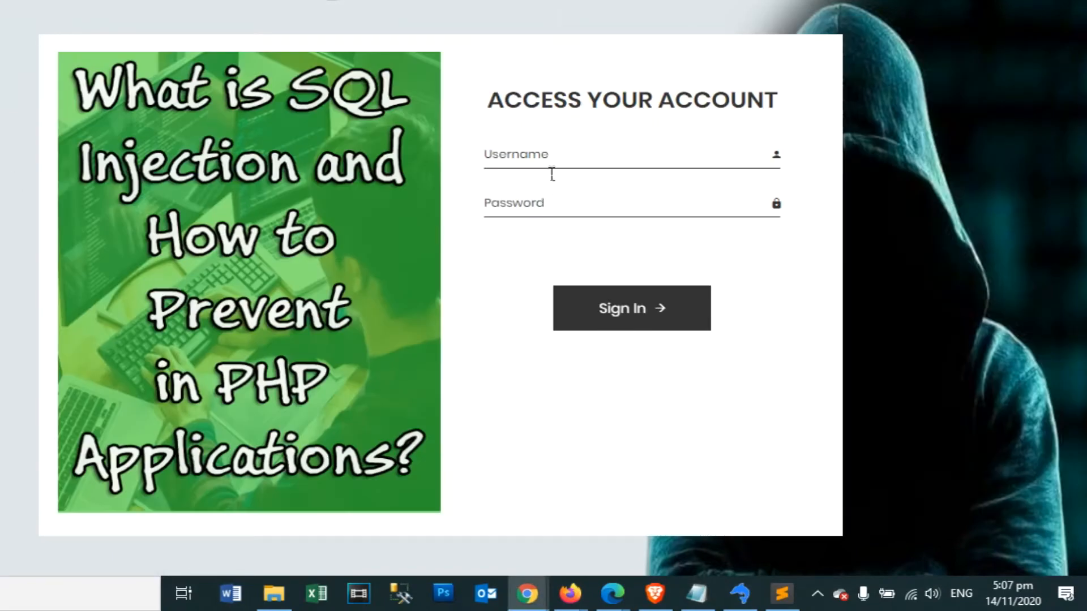
- Try injection payloads from the notes as username and submit the login form
left_click(631, 308)
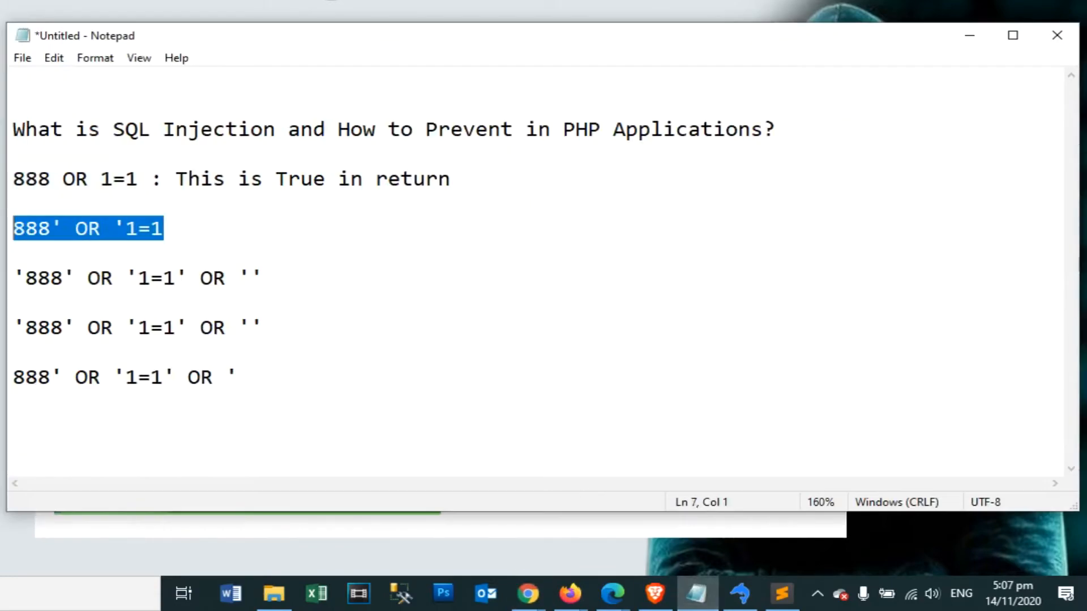
left_click(526, 595)
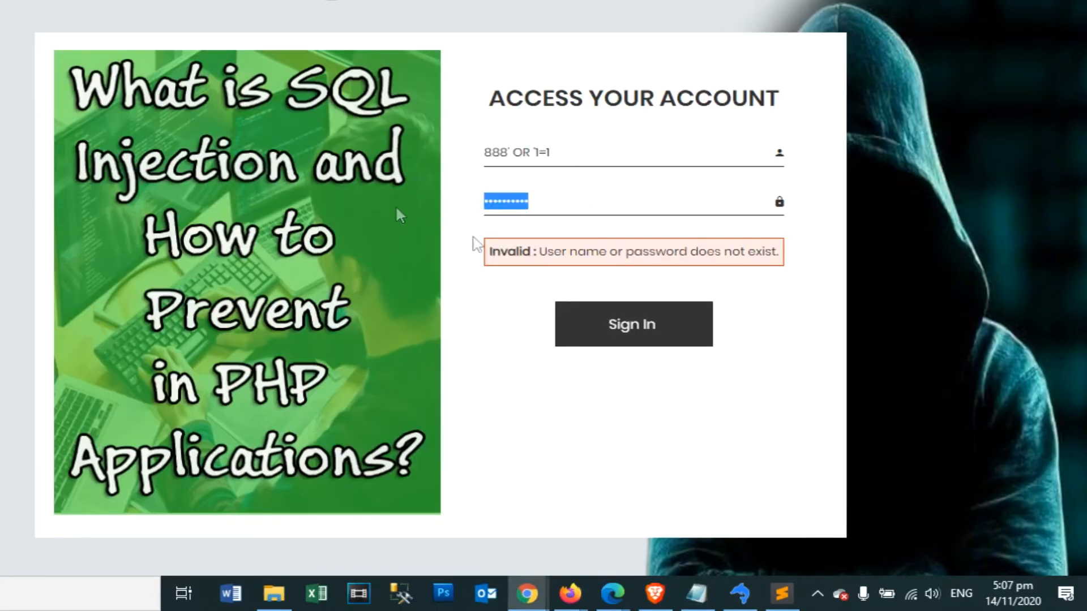
left_click(632, 324)
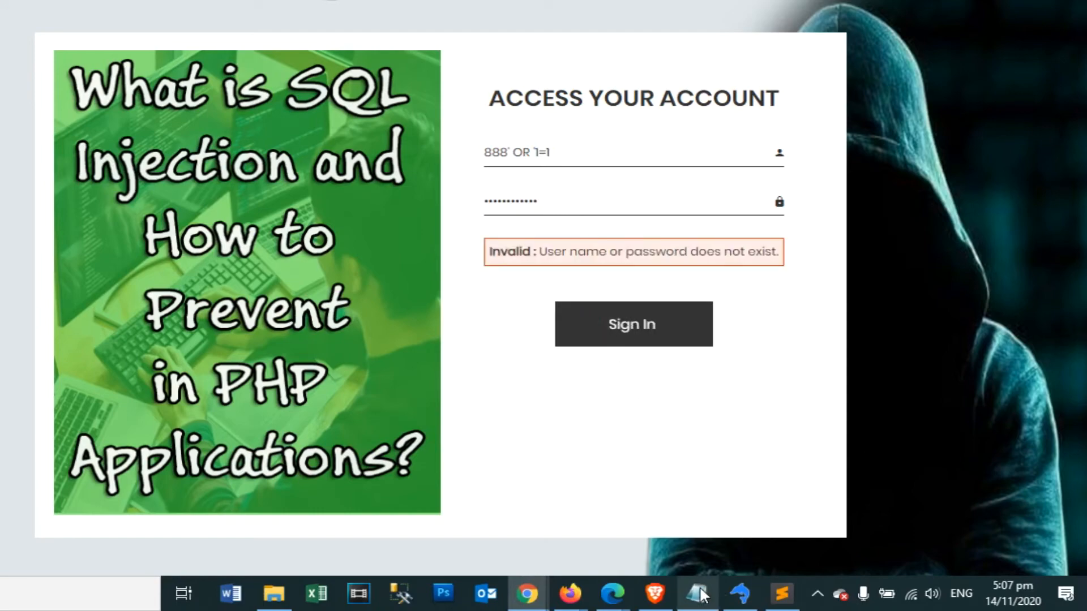
left_click(697, 595)
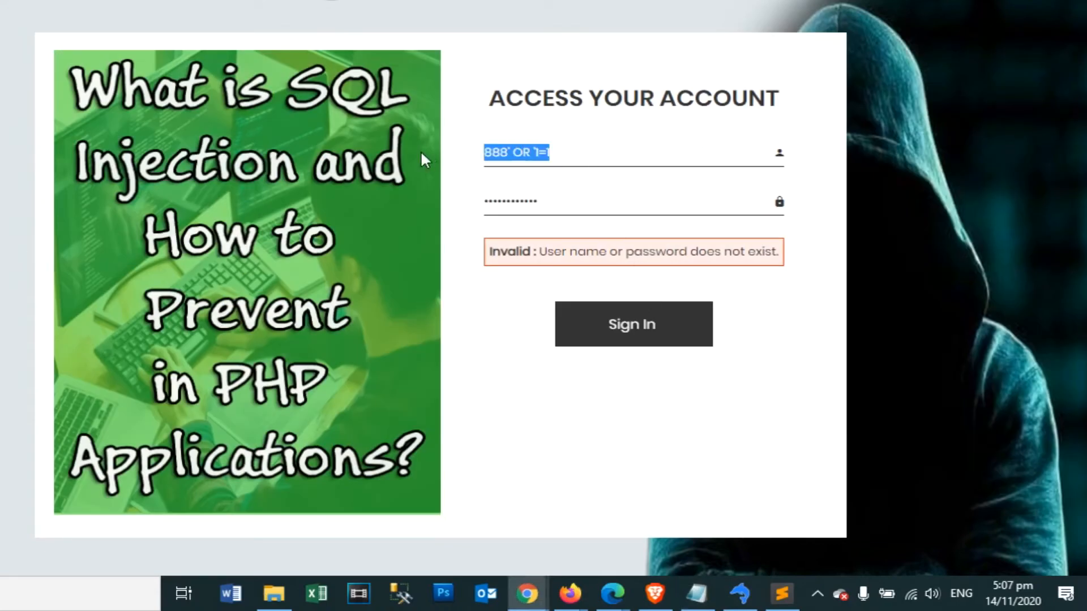
left_click(632, 323)
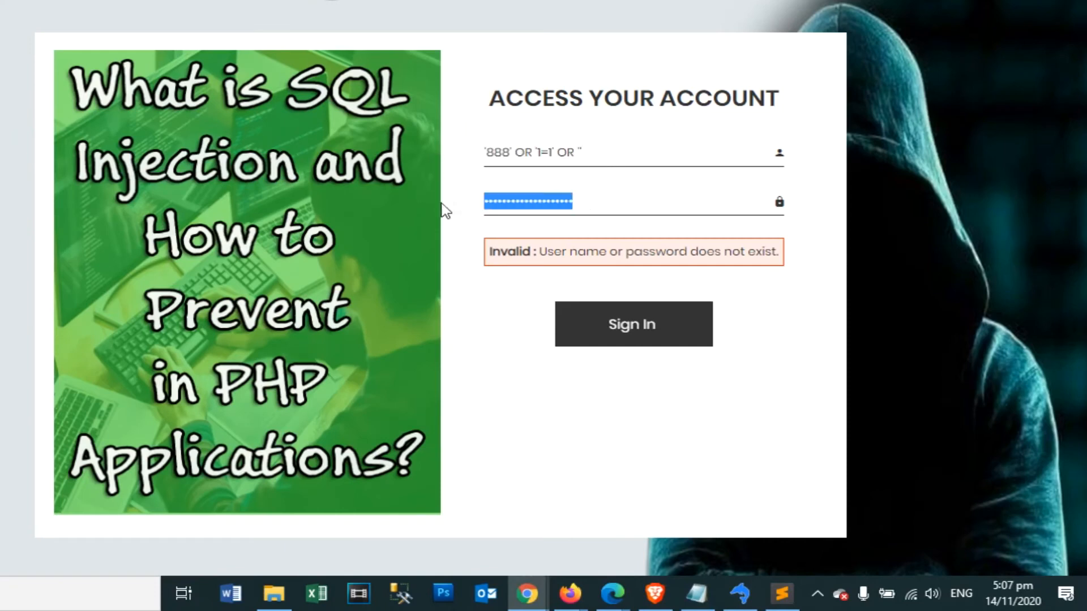
- Sign in with the final 888' OR '1=1' OR ' payload, showing the vulnerability message
left_click(632, 324)
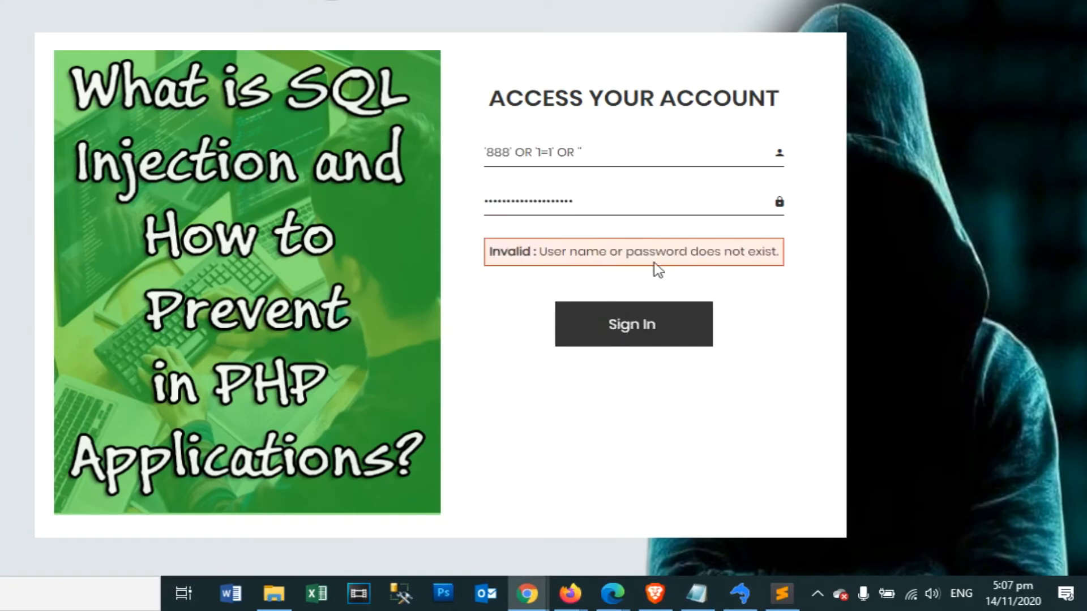
left_click(696, 595)
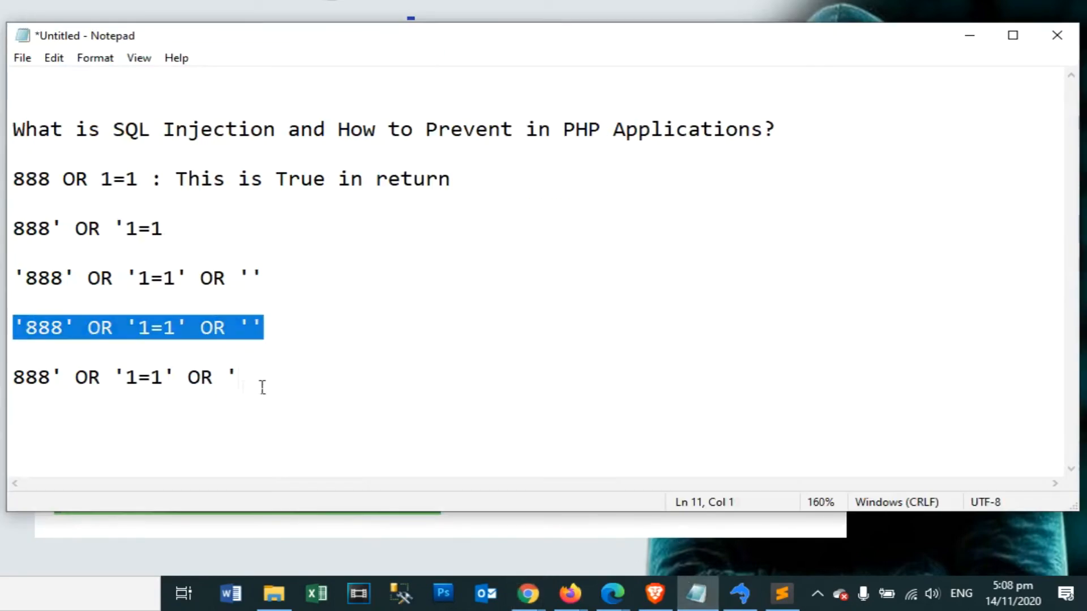
left_click(528, 594)
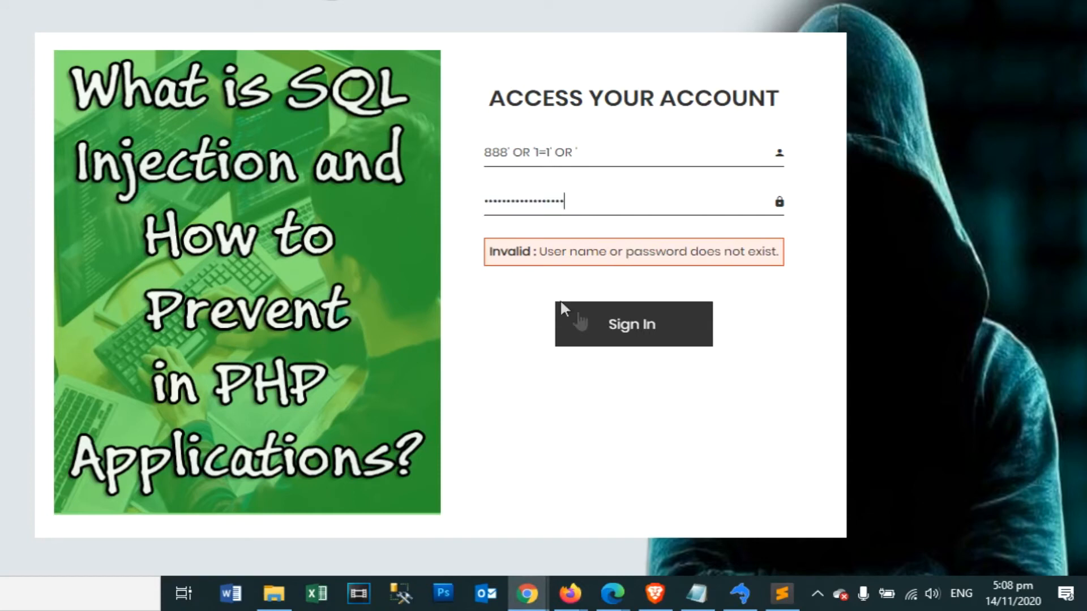
left_click(632, 323)
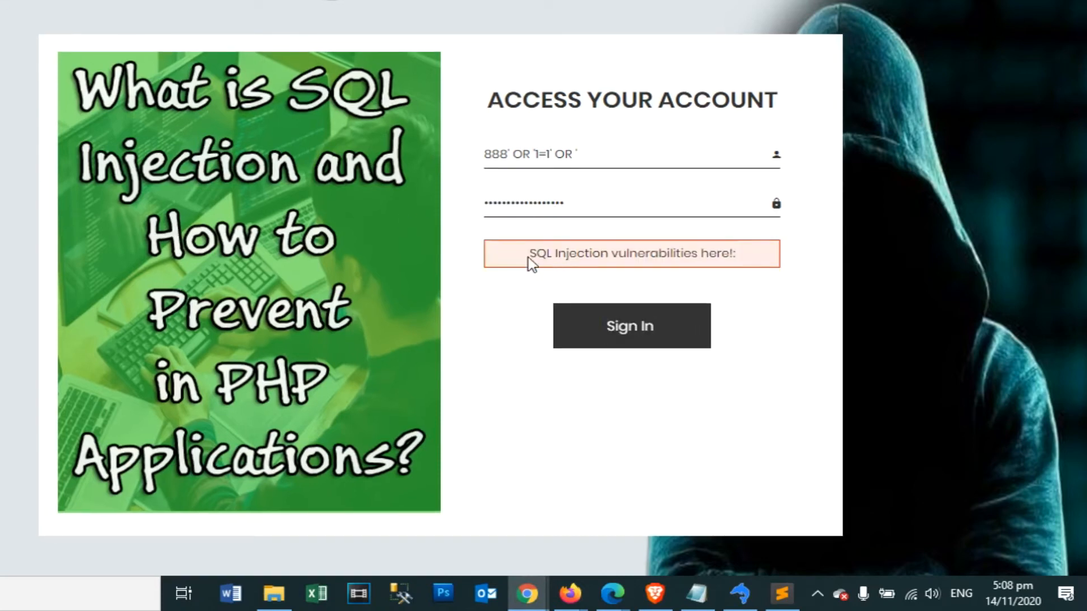
mouse_move(721, 363)
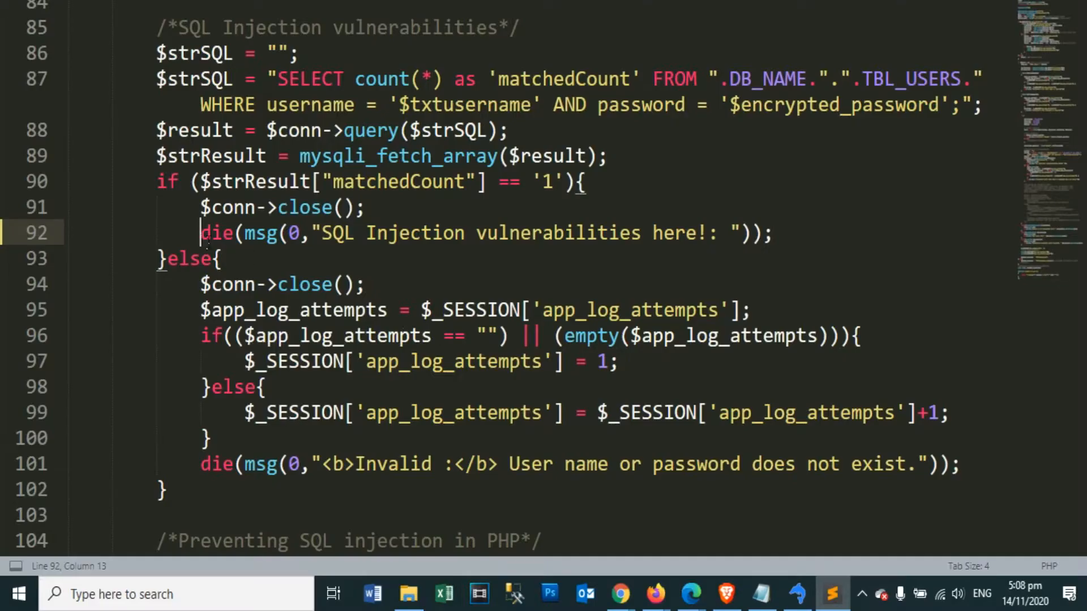
mouse_move(721, 243)
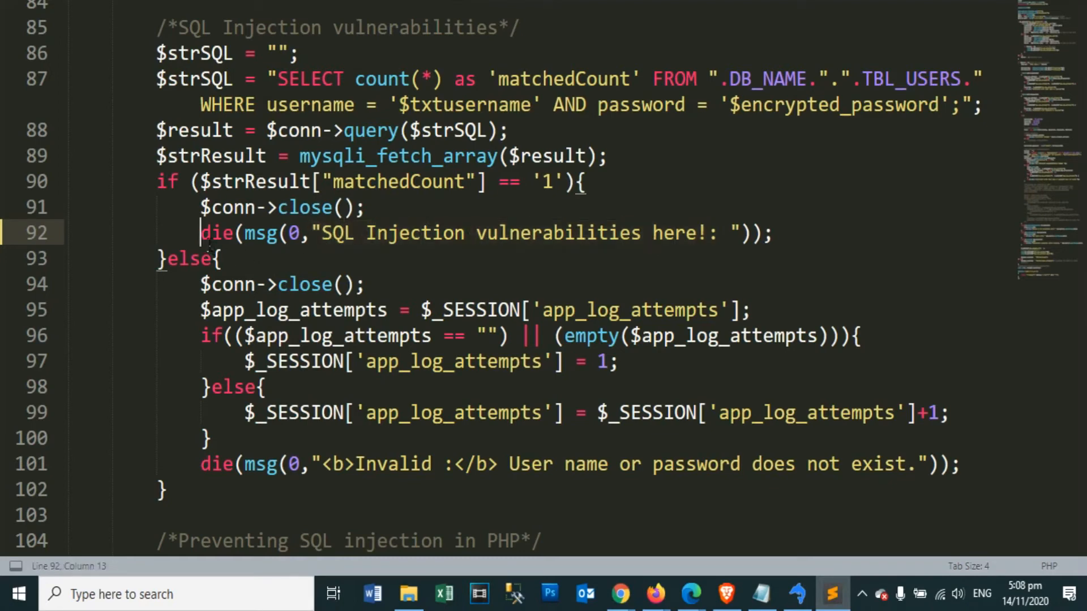
- Comment out the die 'SQL Injection vulnerabilities here!' line with // in submit.php
type("//")
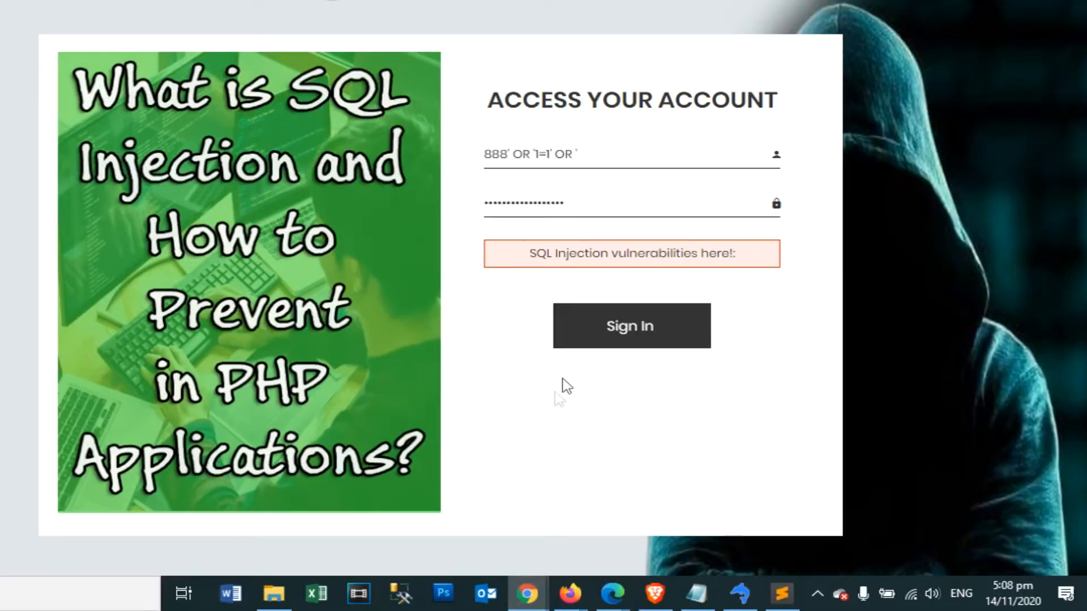
- Submit the injected username to reach the welcome page, then sign out
left_click(631, 326)
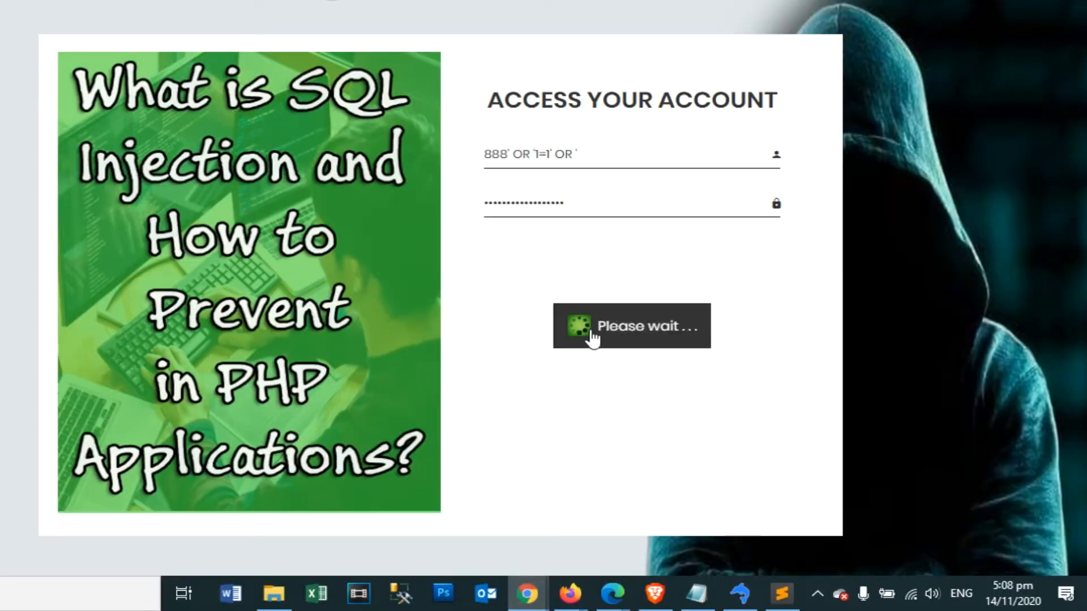
left_click(630, 326)
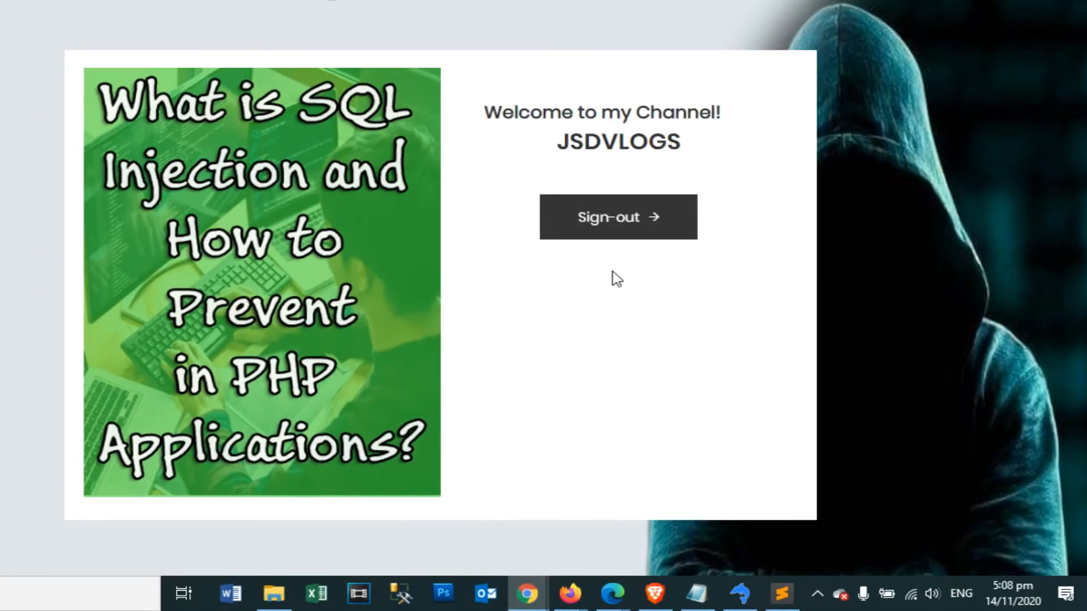
mouse_move(104, 225)
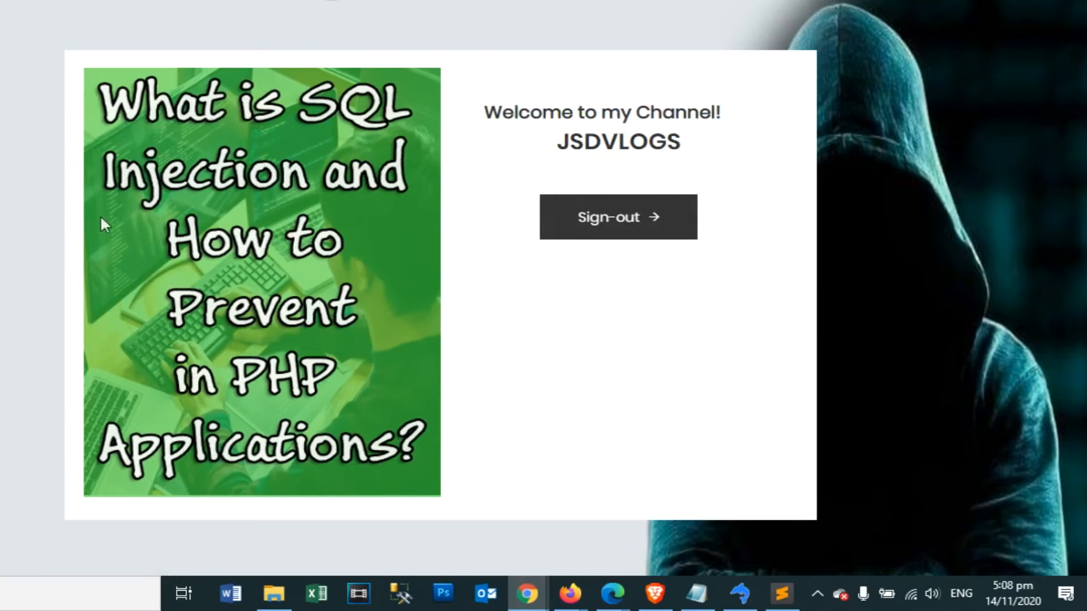
mouse_move(626, 223)
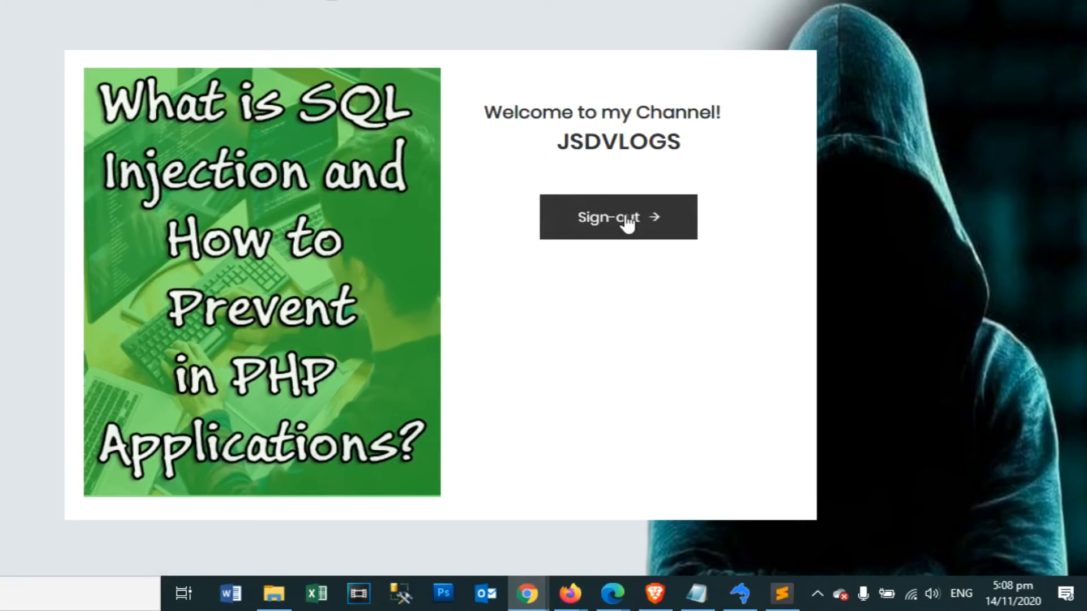
left_click(617, 216)
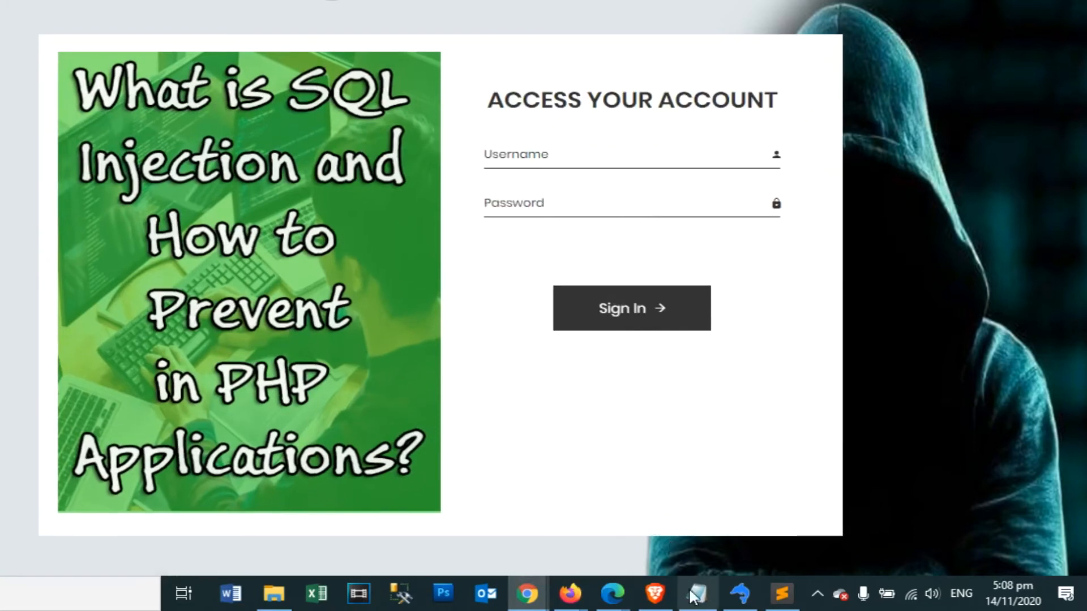
- Re-enter the injection payload in the login form and sign in again
left_click(696, 595)
type("888' OR '1'='1' OR '")
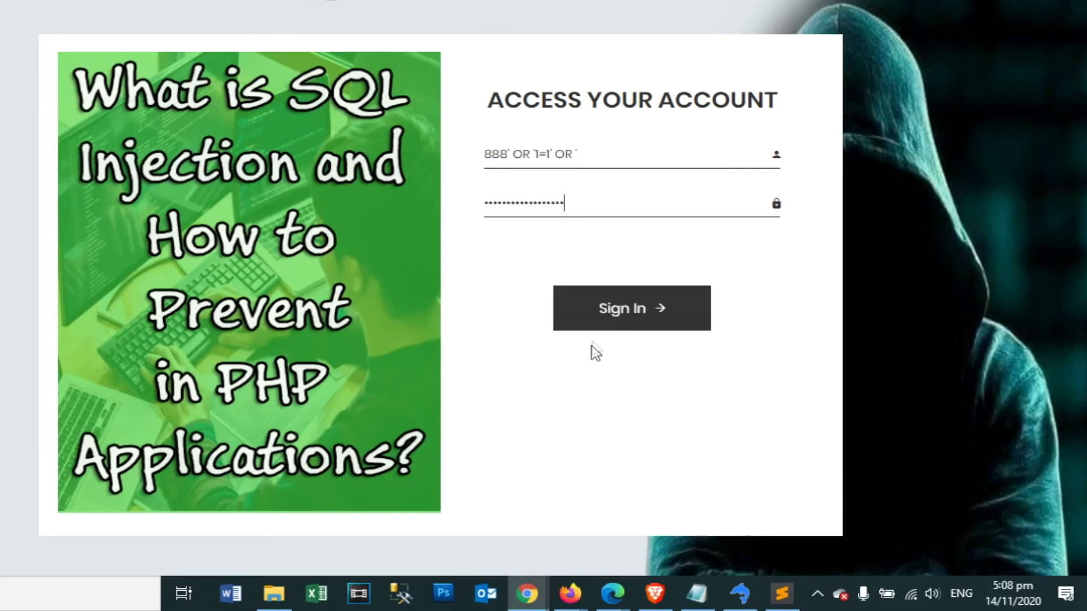
left_click(631, 308)
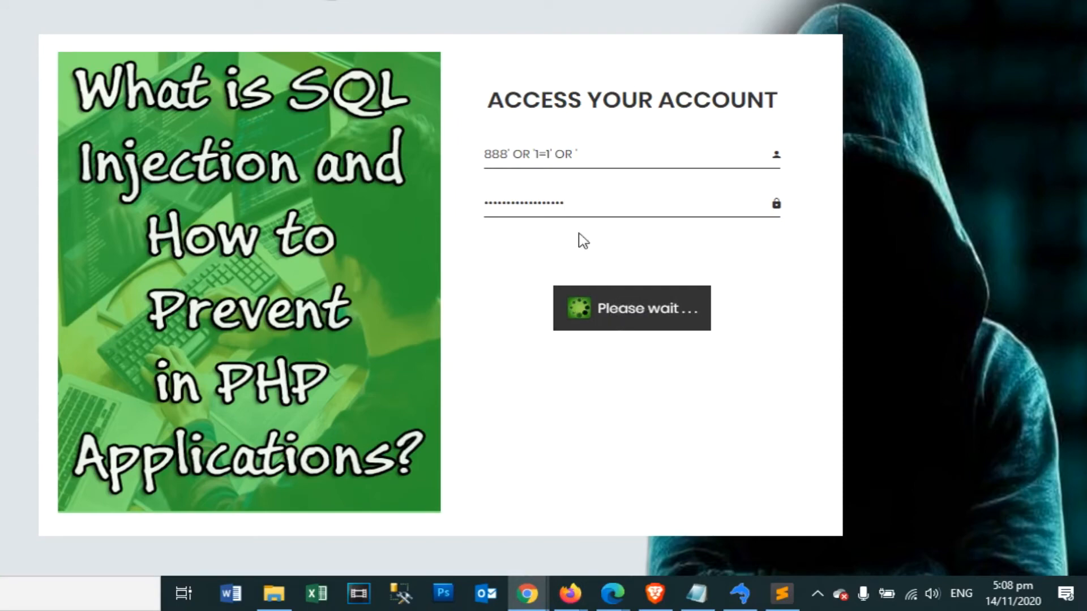
left_click(631, 308)
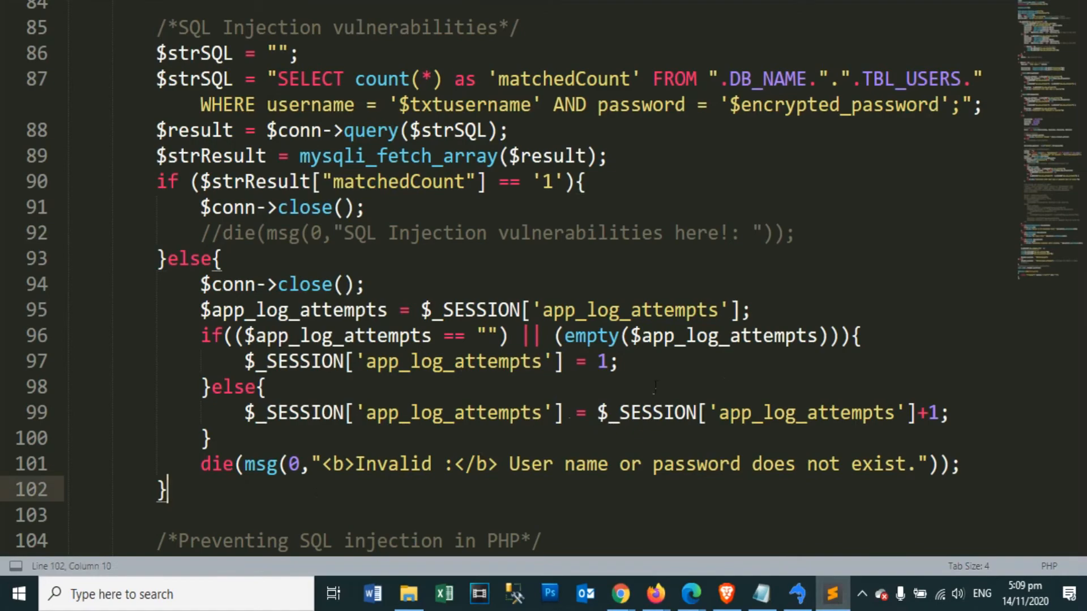
scroll("down", 3)
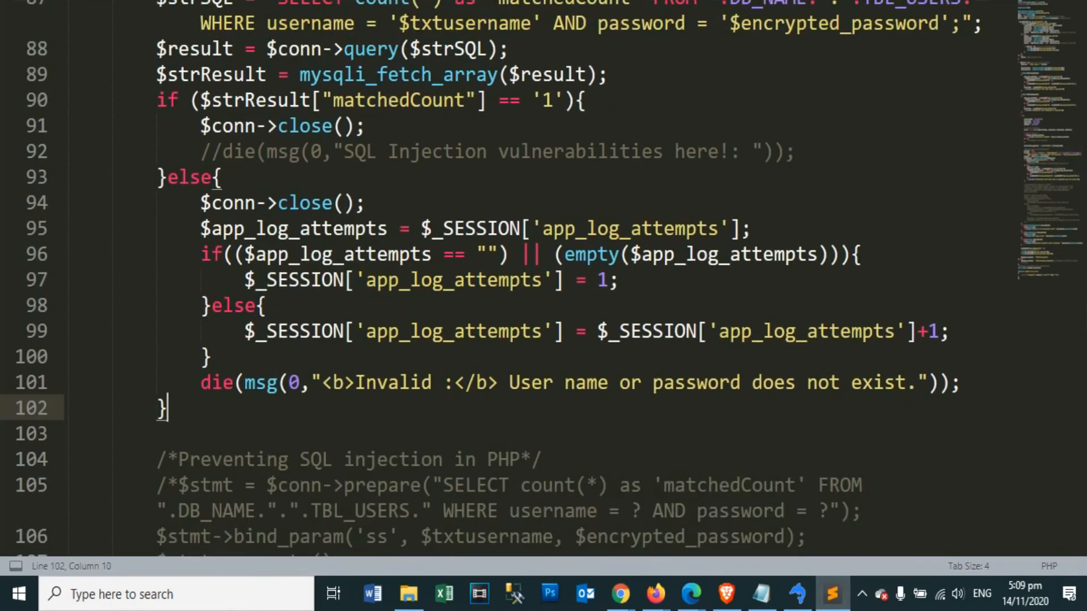
mouse_move(1022, 407)
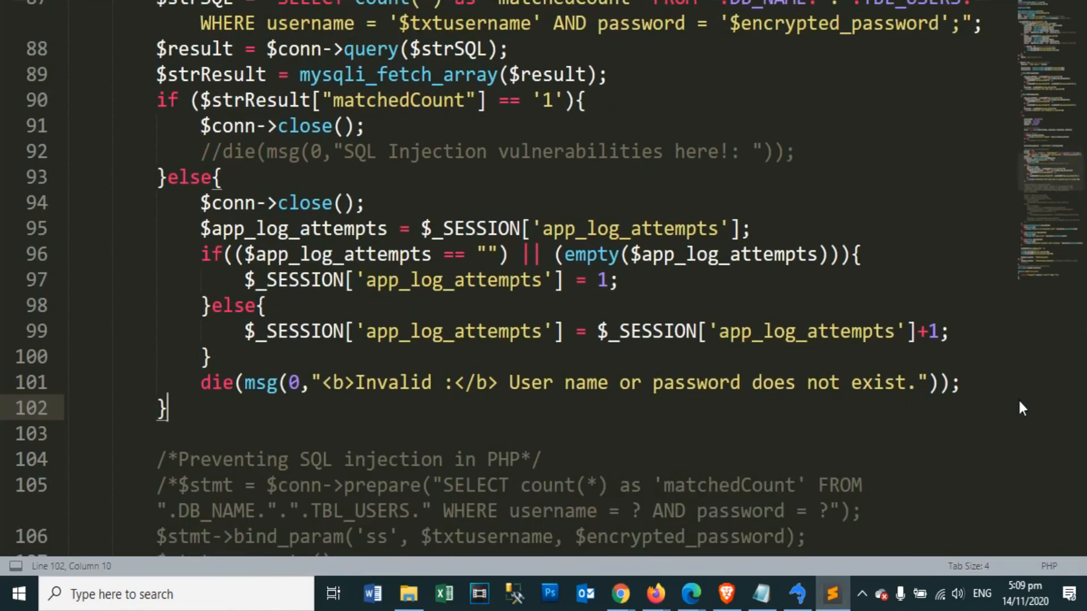
scroll("up", 3)
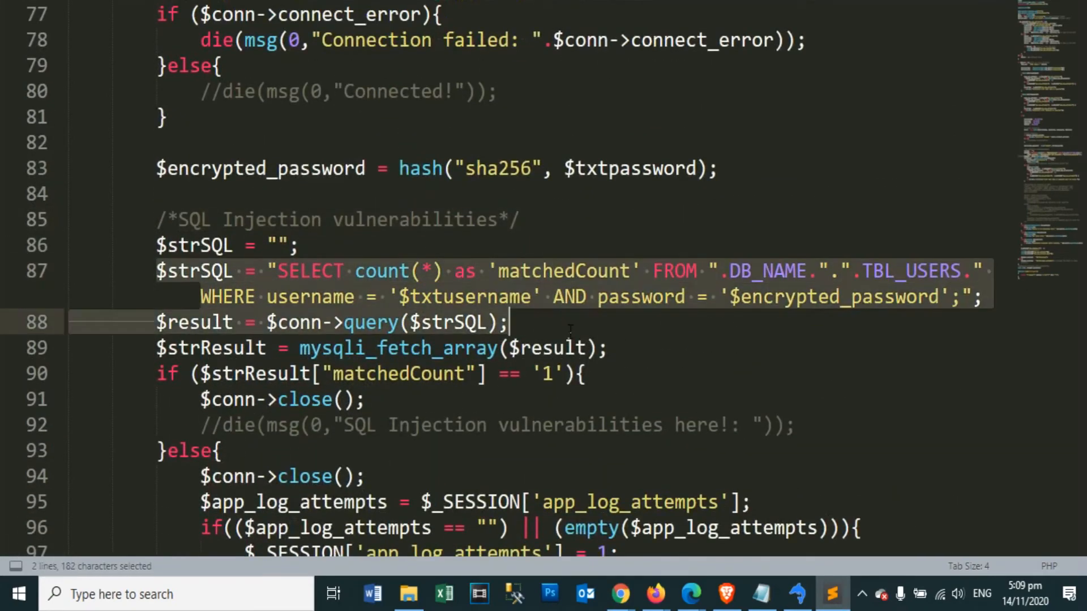
left_click(768, 297)
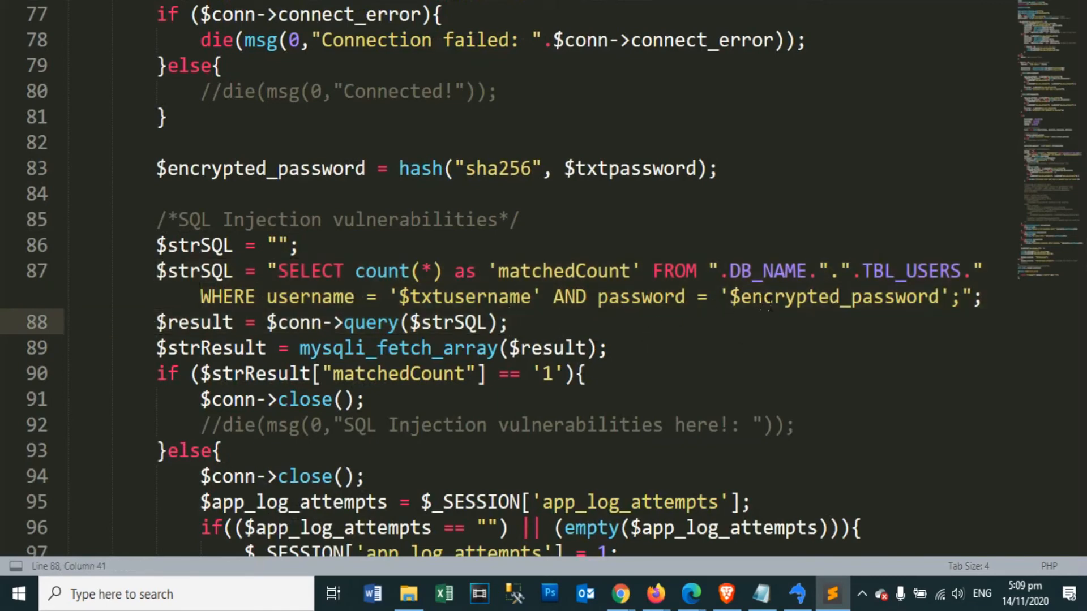
double_click(468, 296)
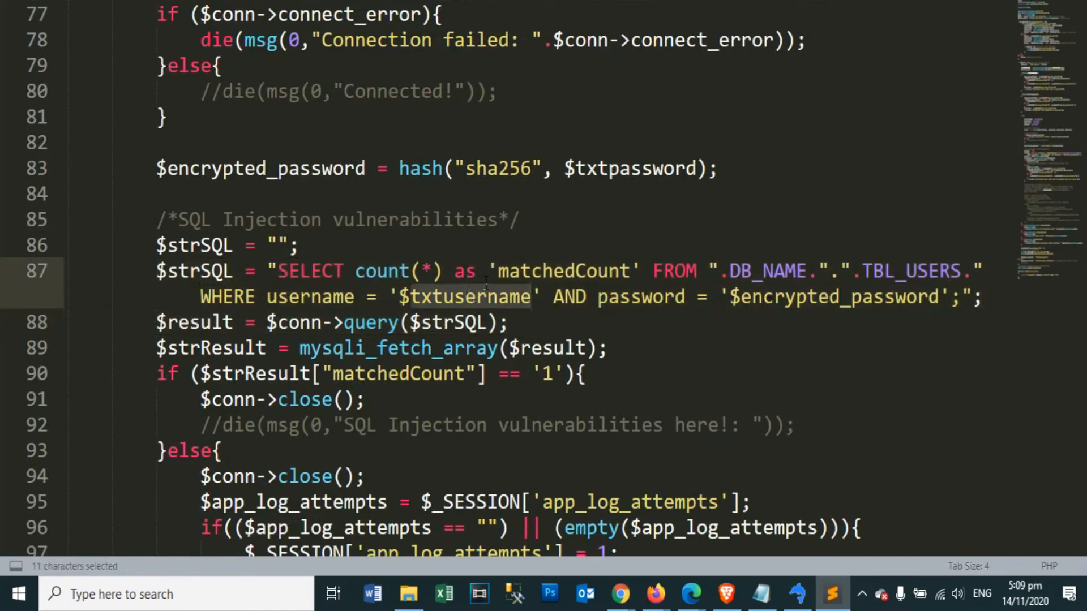
double_click(836, 296)
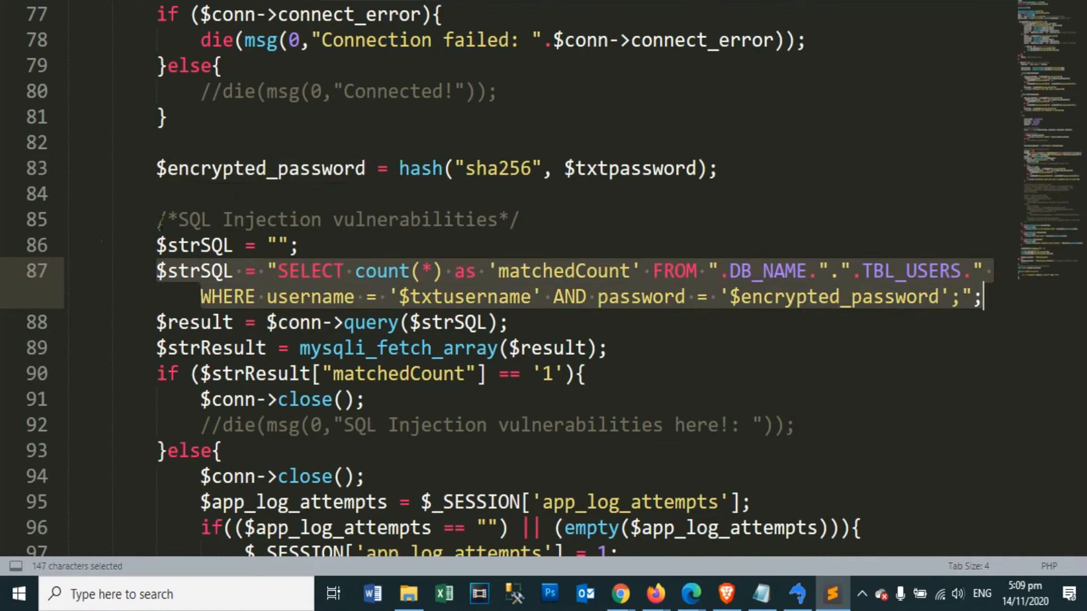
left_click(194, 246)
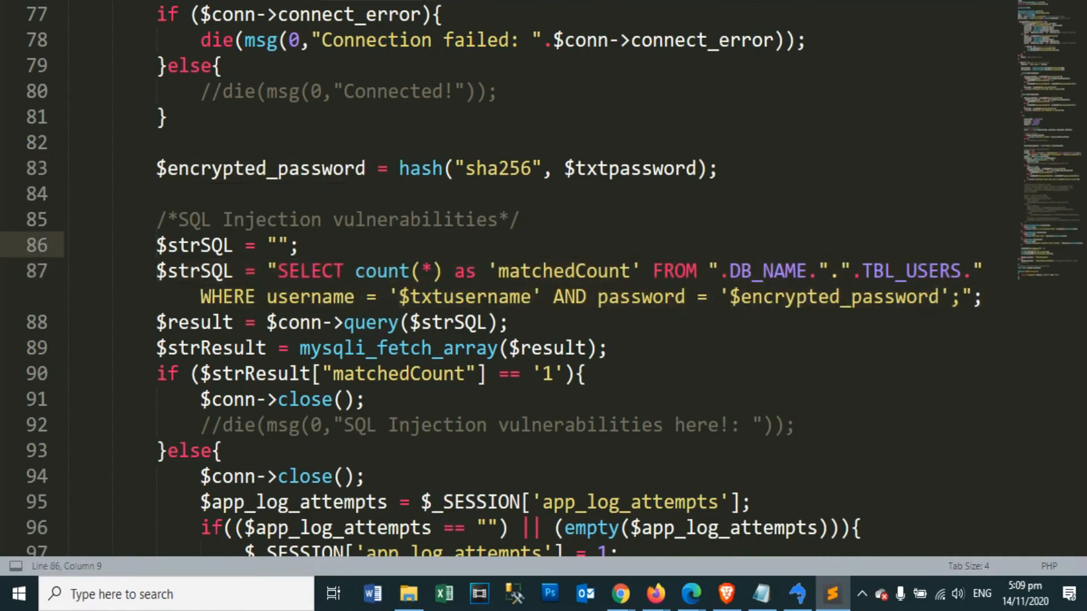
scroll("down", 3)
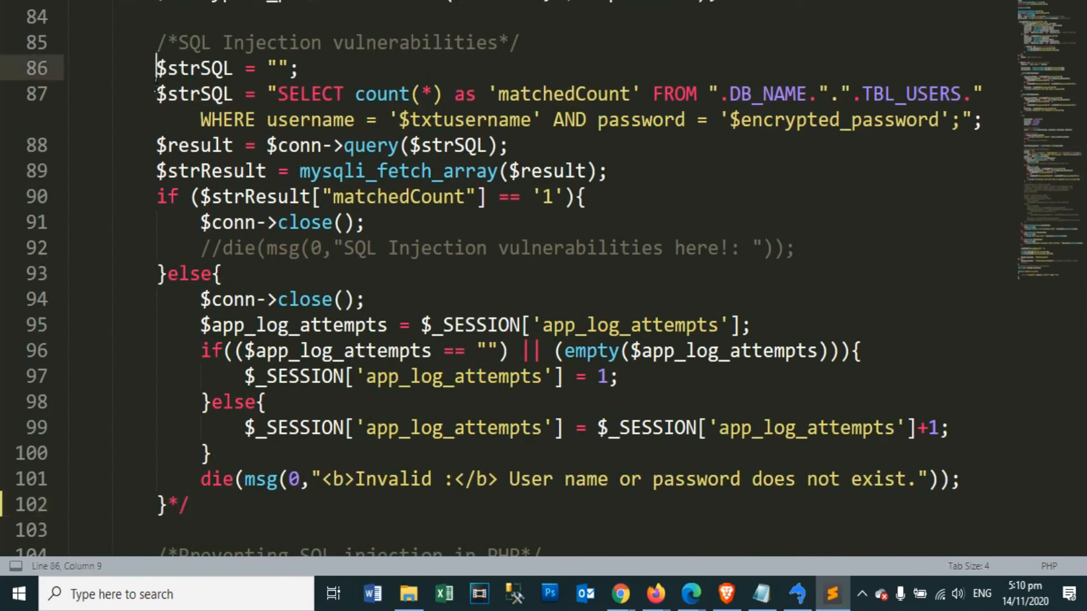
- Comment out the vulnerable $strSQL query block with /* and activate the $stmt prepared-statement code
type("/*")
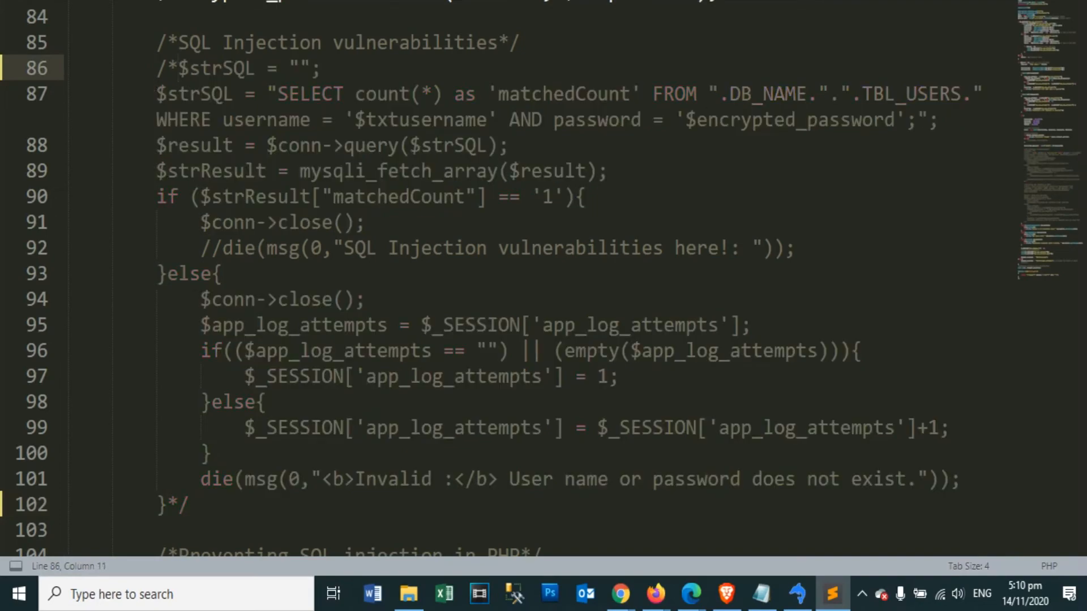
scroll("down", 3)
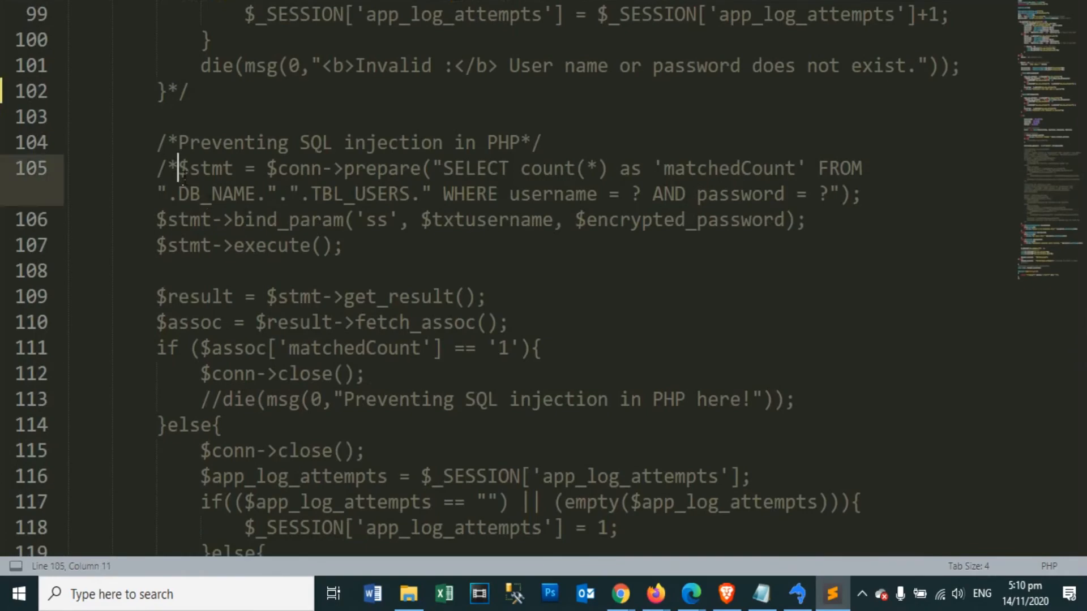
scroll("down", 3)
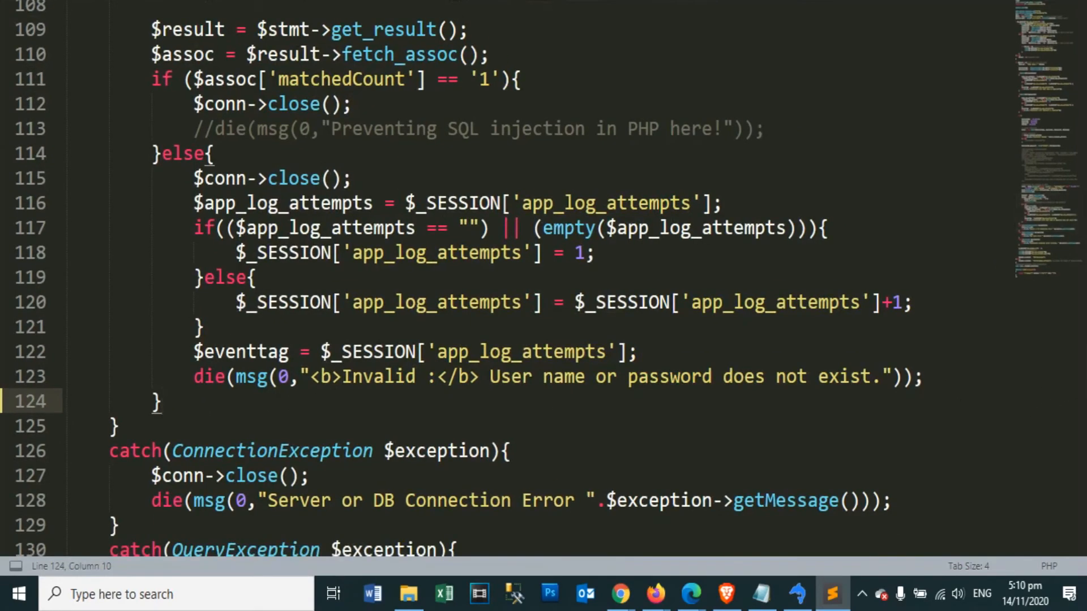
scroll("up", 3)
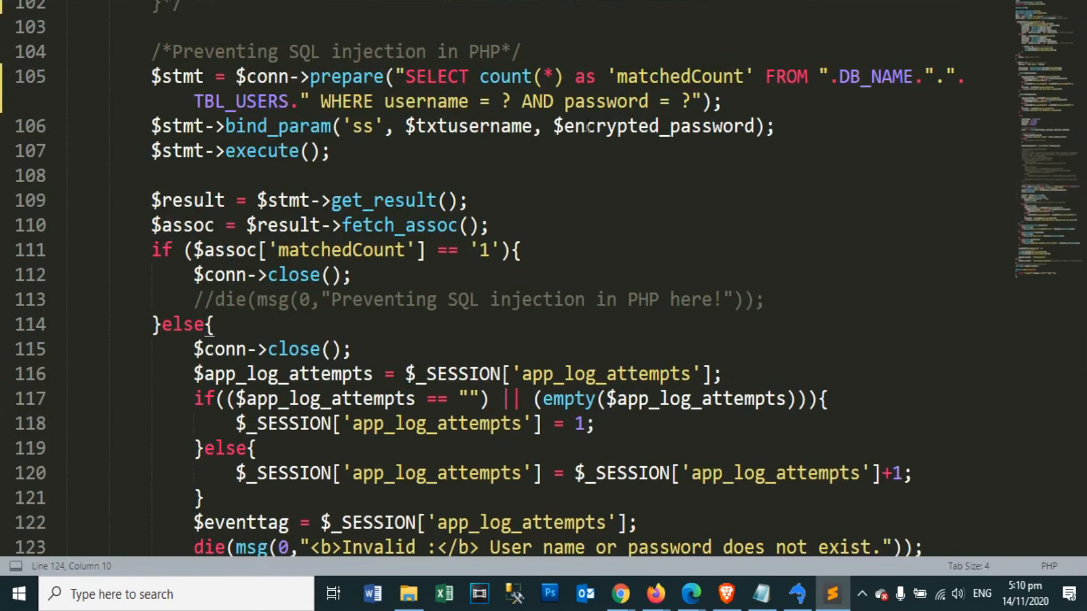